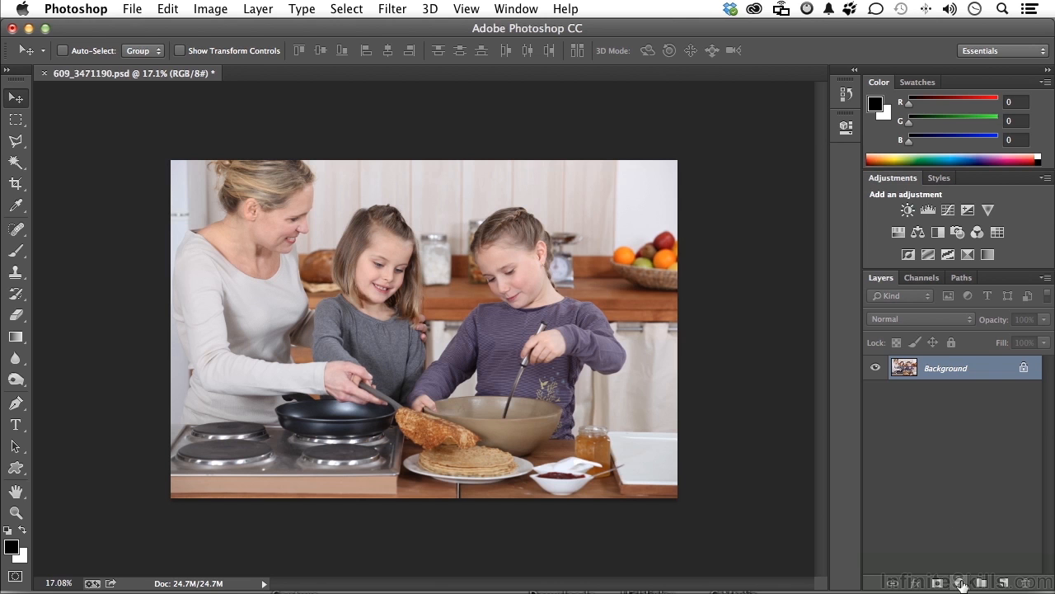
# - Add a Levels adjustment layer, drag the white input to 214, then back to 255
pyautogui.click(943, 582)
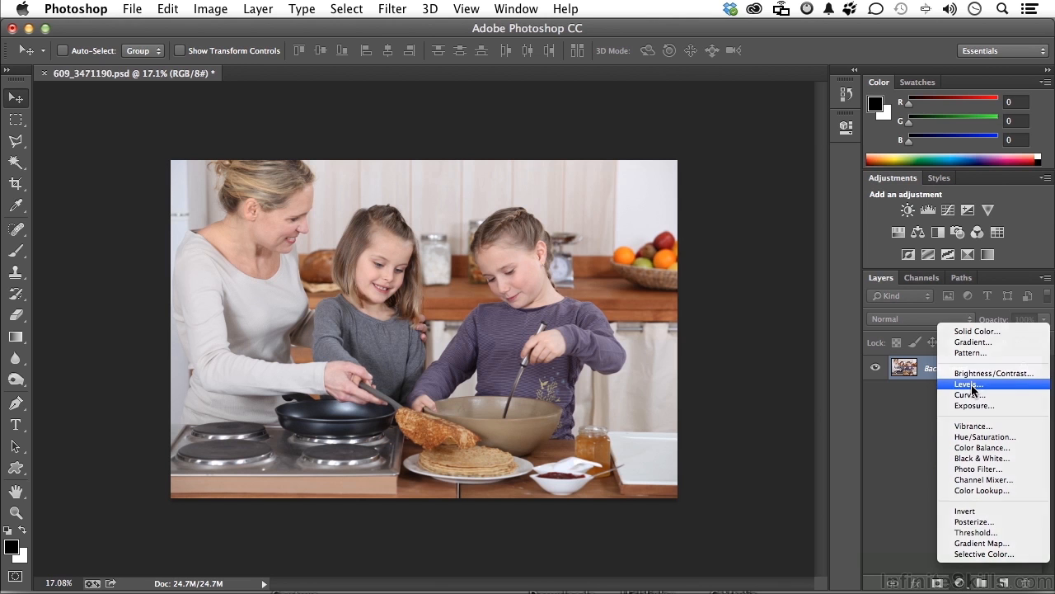
pyautogui.click(969, 383)
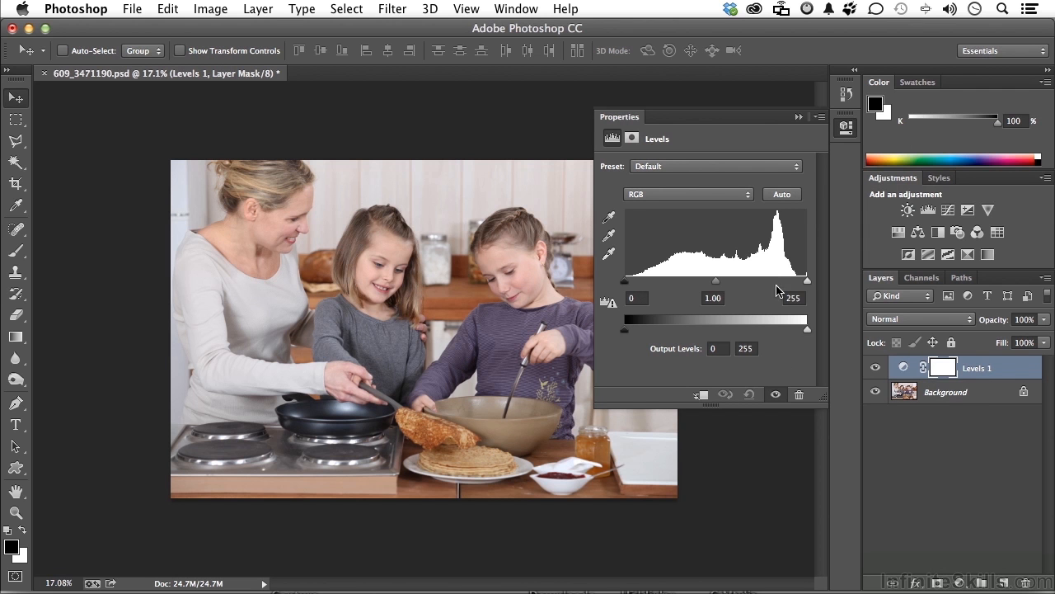
pyautogui.moveTo(807, 280); pyautogui.dragTo(778, 280)
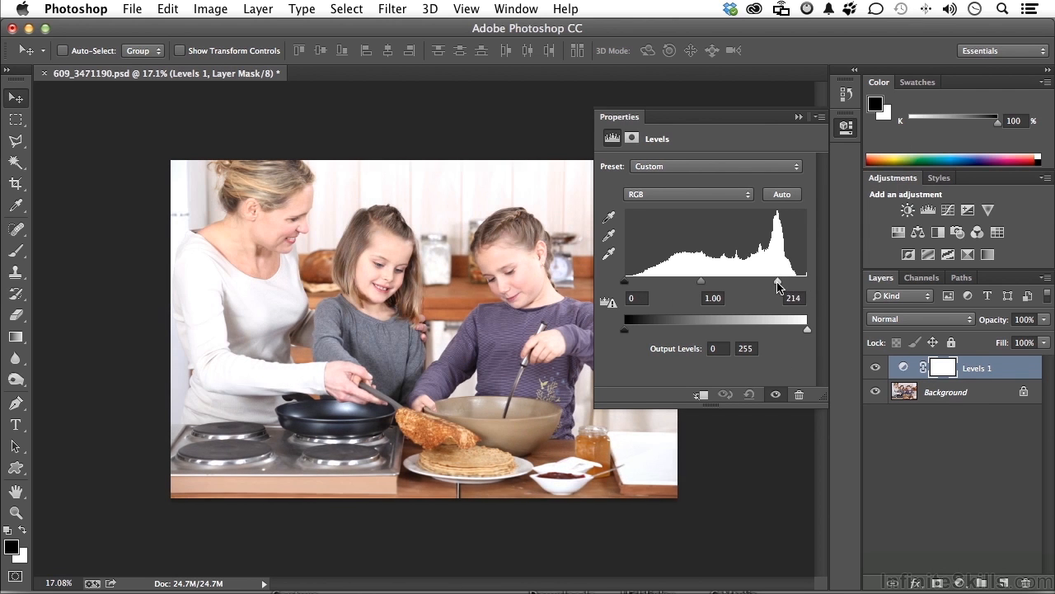
pyautogui.moveTo(778, 280); pyautogui.dragTo(808, 281)
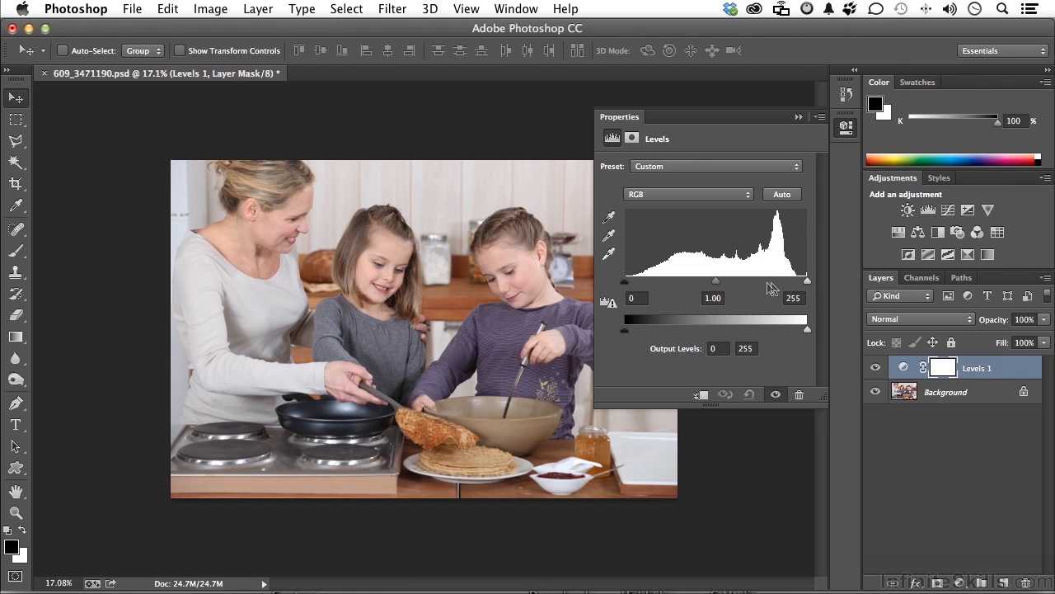
pyautogui.moveTo(776, 287)
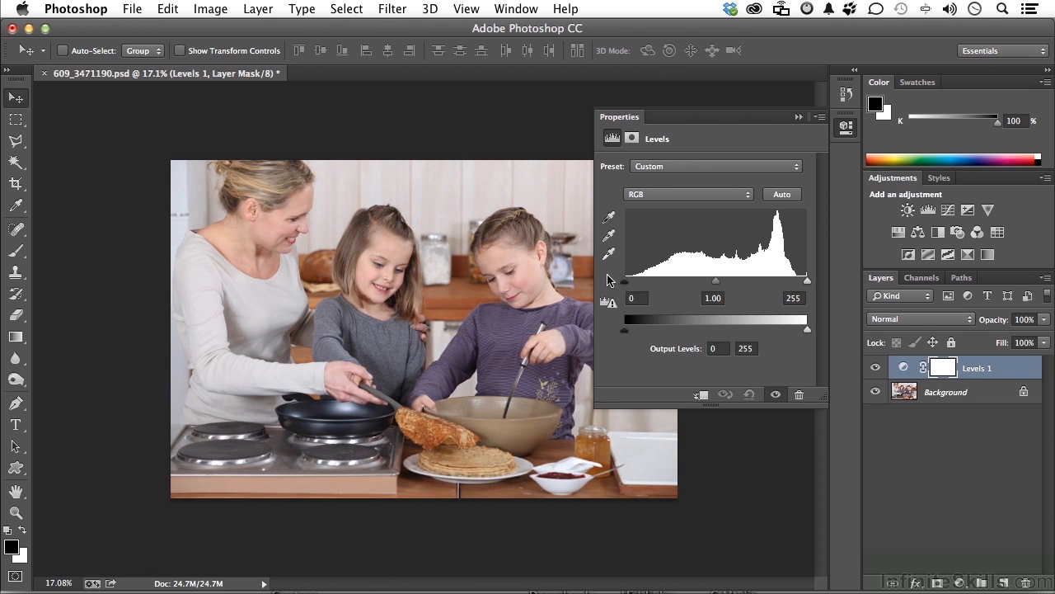
# - Delete the Levels 1 layer and add a Curves adjustment layer instead
pyautogui.click(937, 368)
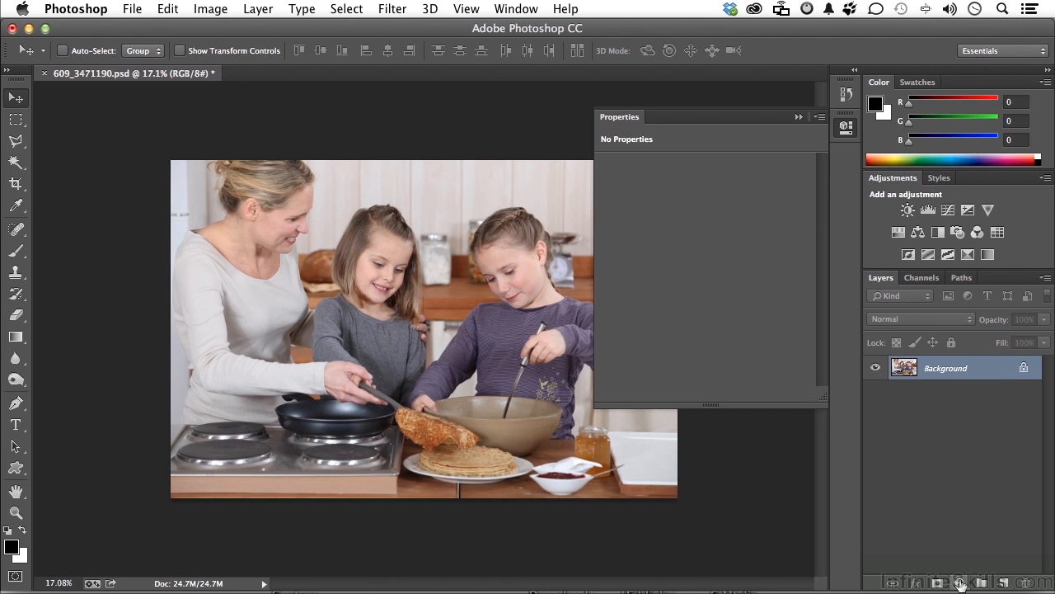
pyautogui.click(956, 582)
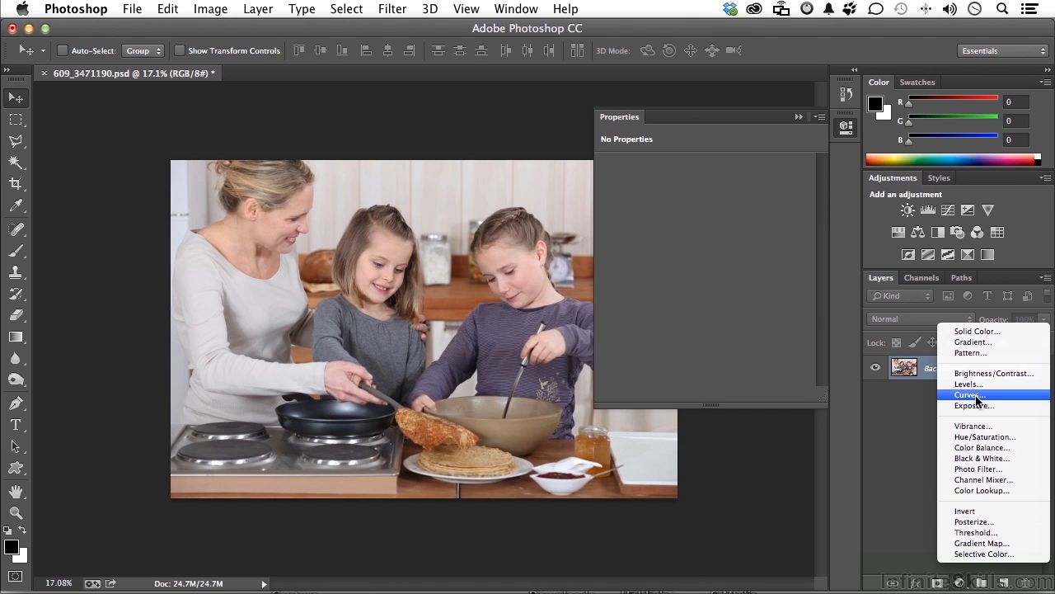
pyautogui.click(970, 394)
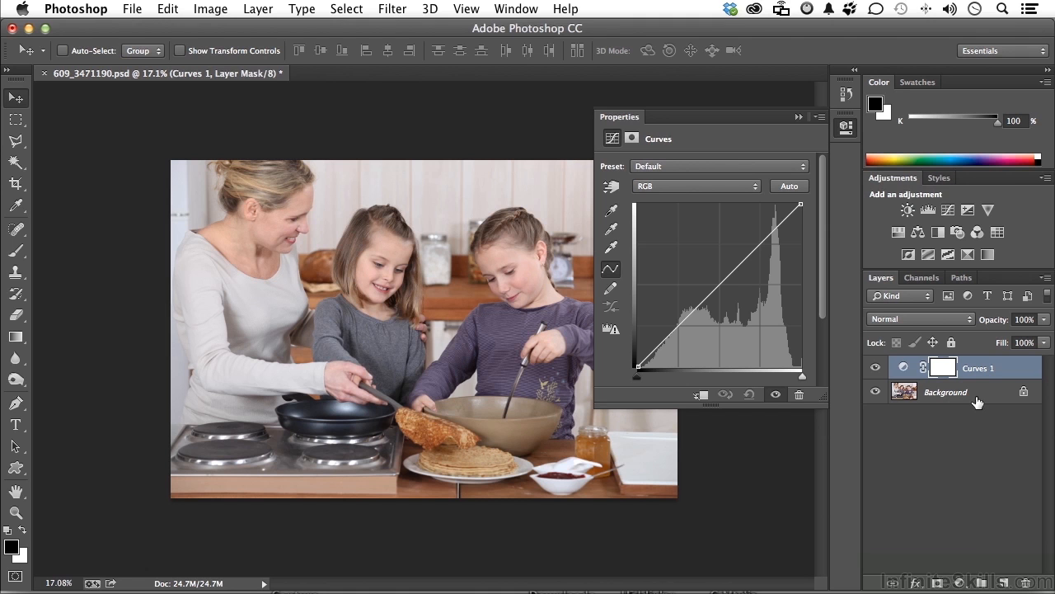
pyautogui.moveTo(638, 379)
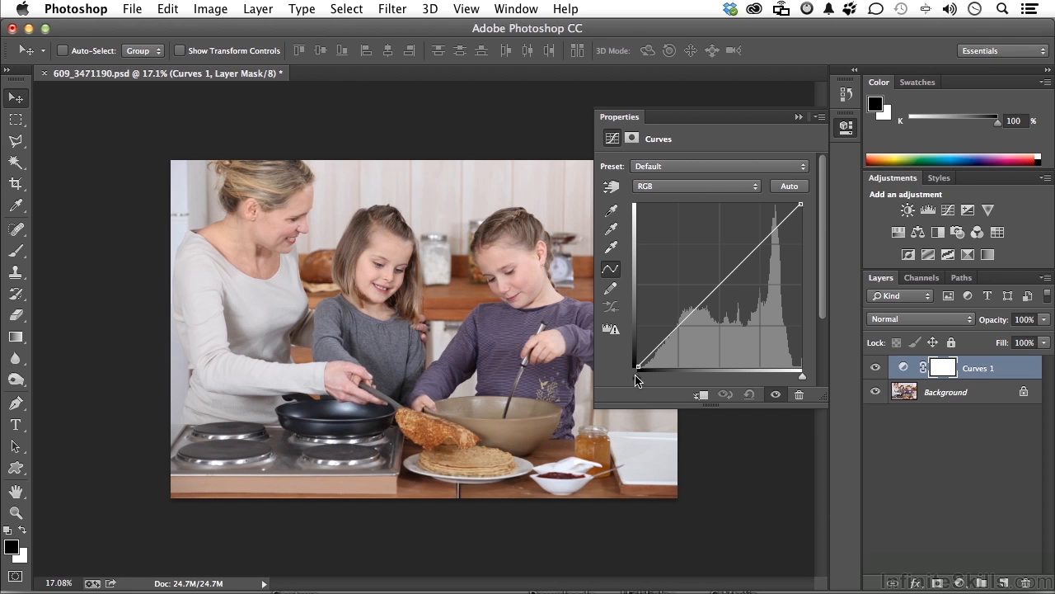
# - Raise the RGB curve's midtone and upper points to visibly brighten the photo
pyautogui.moveTo(639, 366); pyautogui.dragTo(675, 366)
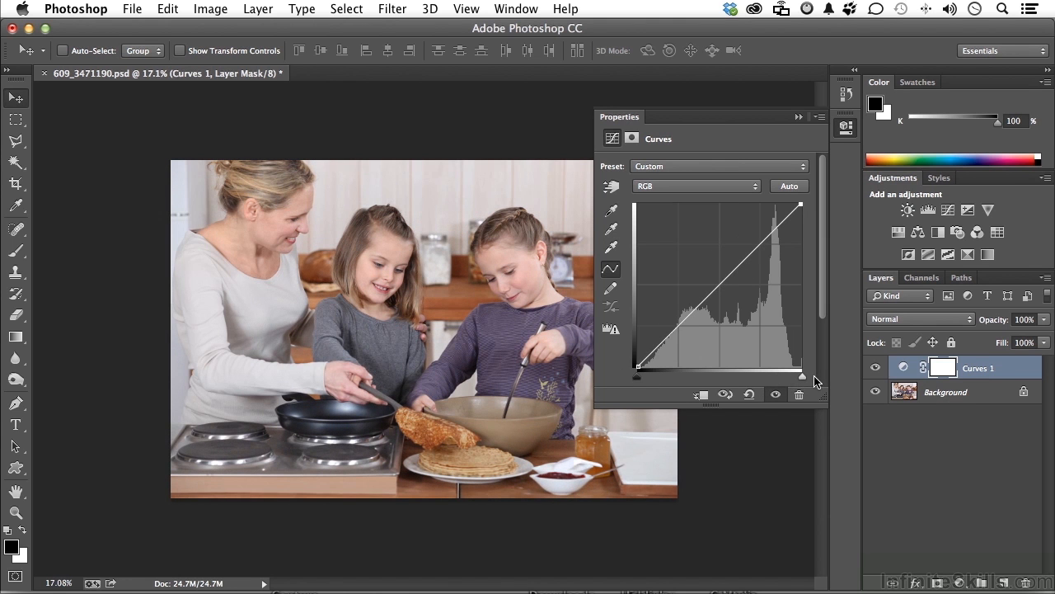
pyautogui.moveTo(742, 389)
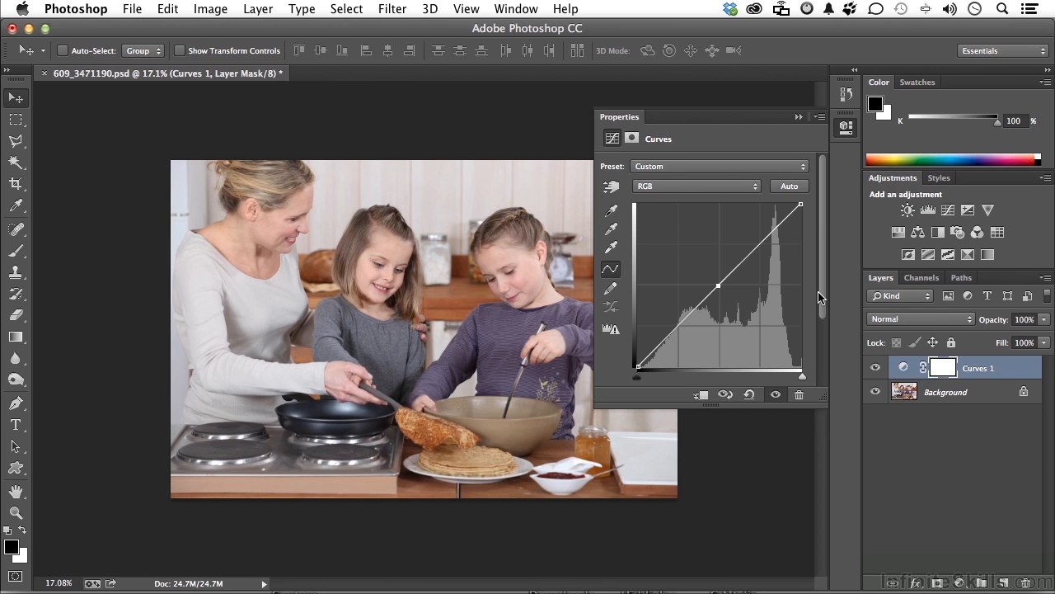
pyautogui.moveTo(717, 287); pyautogui.dragTo(717, 267)
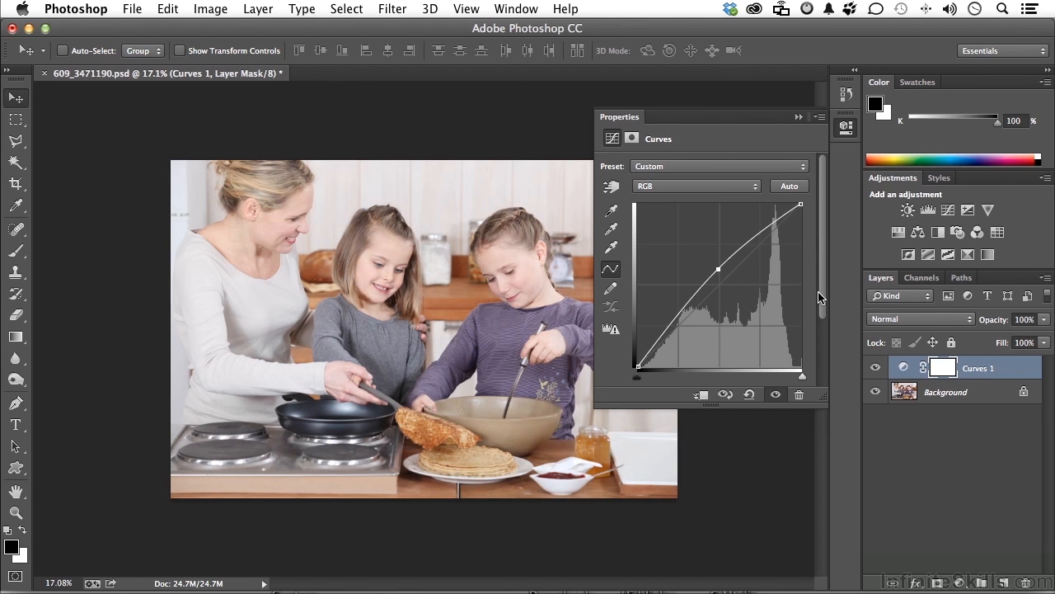
pyautogui.moveTo(717, 269); pyautogui.dragTo(717, 302)
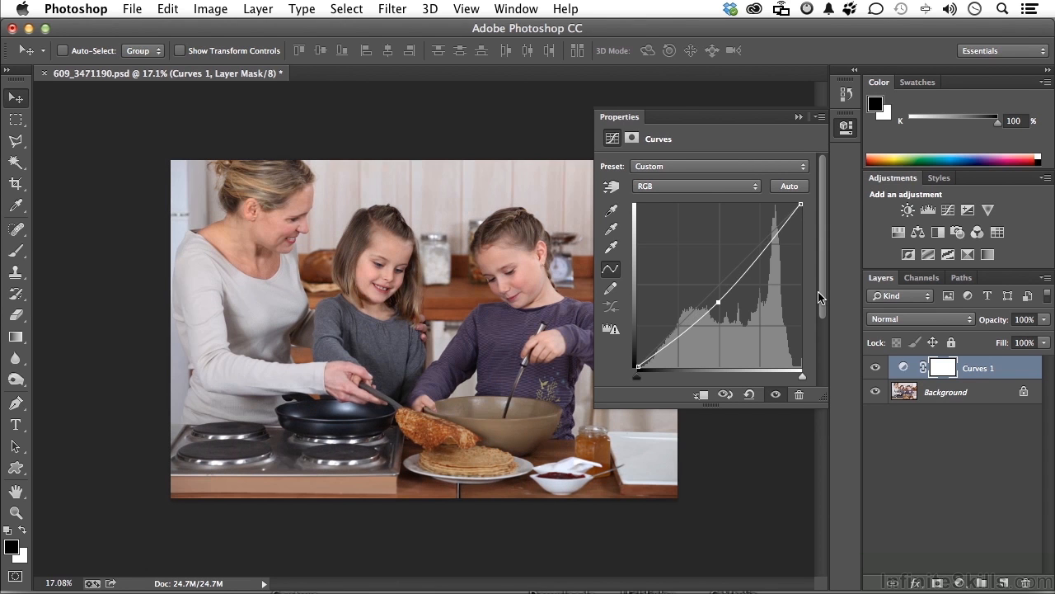
pyautogui.moveTo(717, 303); pyautogui.dragTo(717, 277)
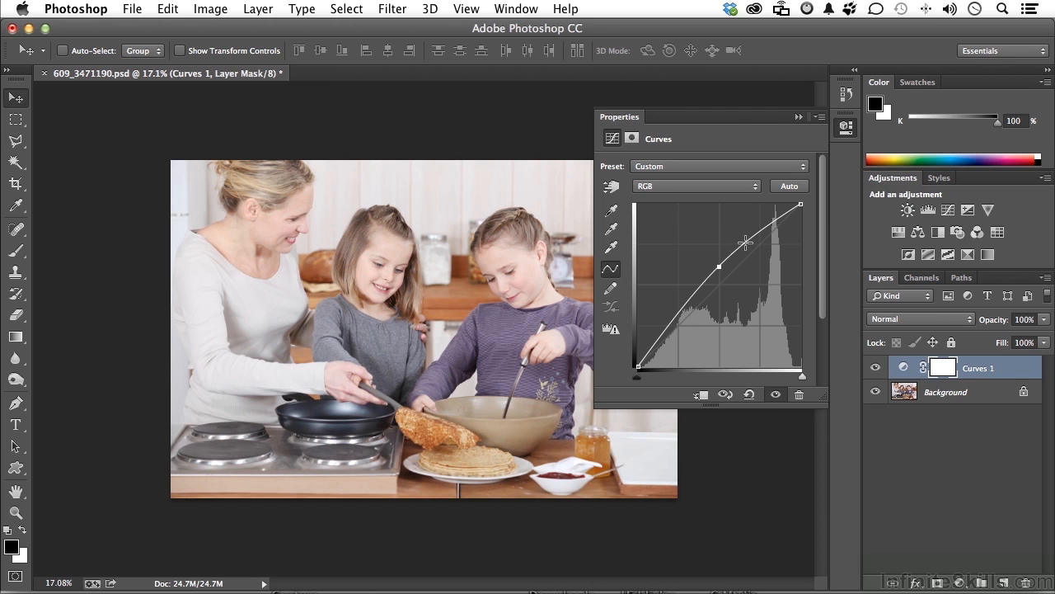
pyautogui.moveTo(745, 241); pyautogui.dragTo(757, 253)
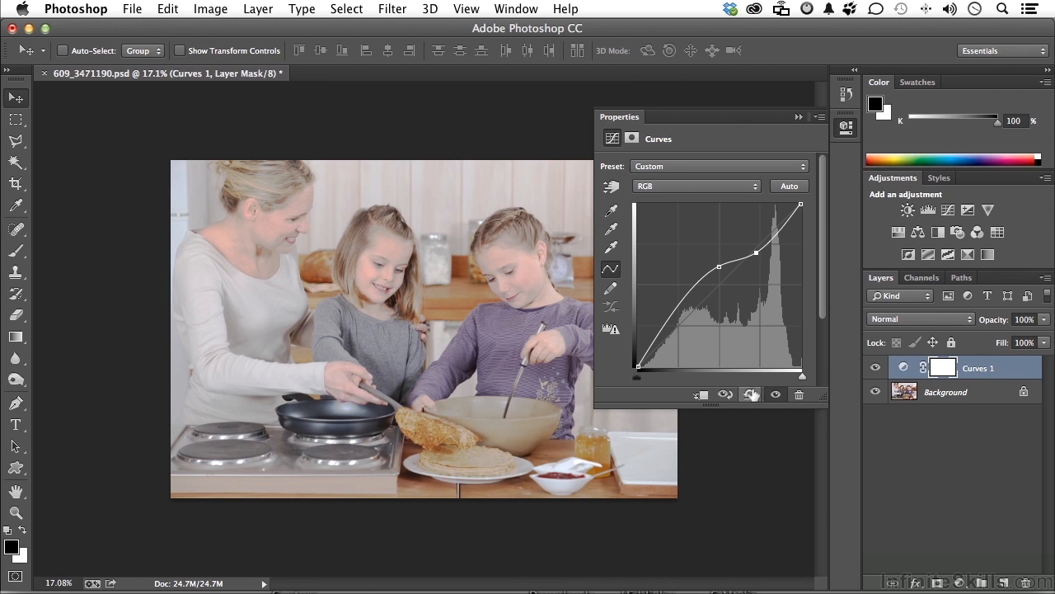
# - Reset the curve, lift its midpoint, then return it to the diagonal
pyautogui.click(748, 394)
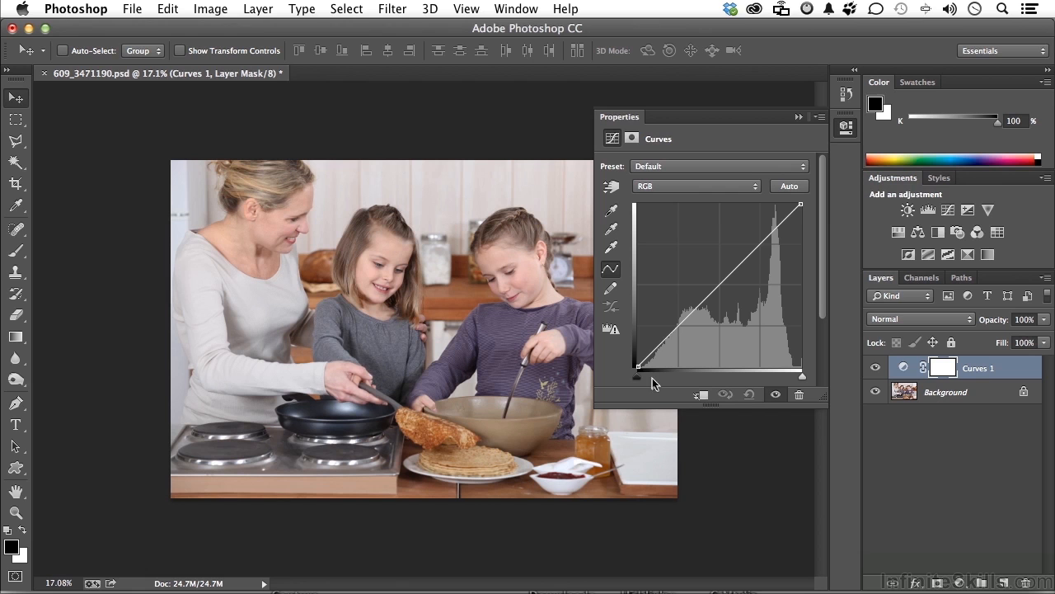
pyautogui.moveTo(693, 376)
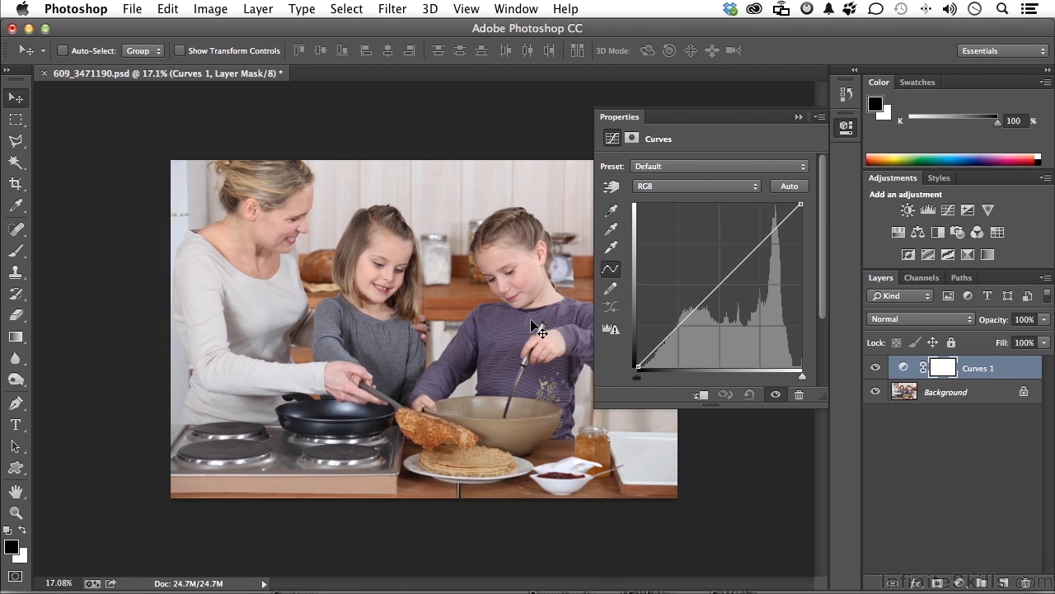
pyautogui.moveTo(733, 318)
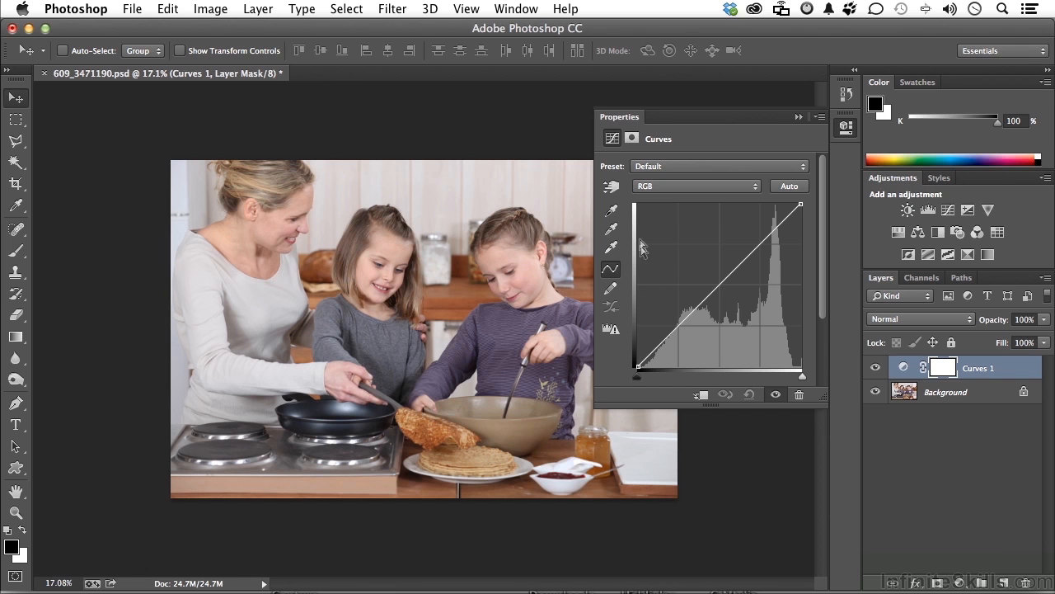
pyautogui.moveTo(643, 221)
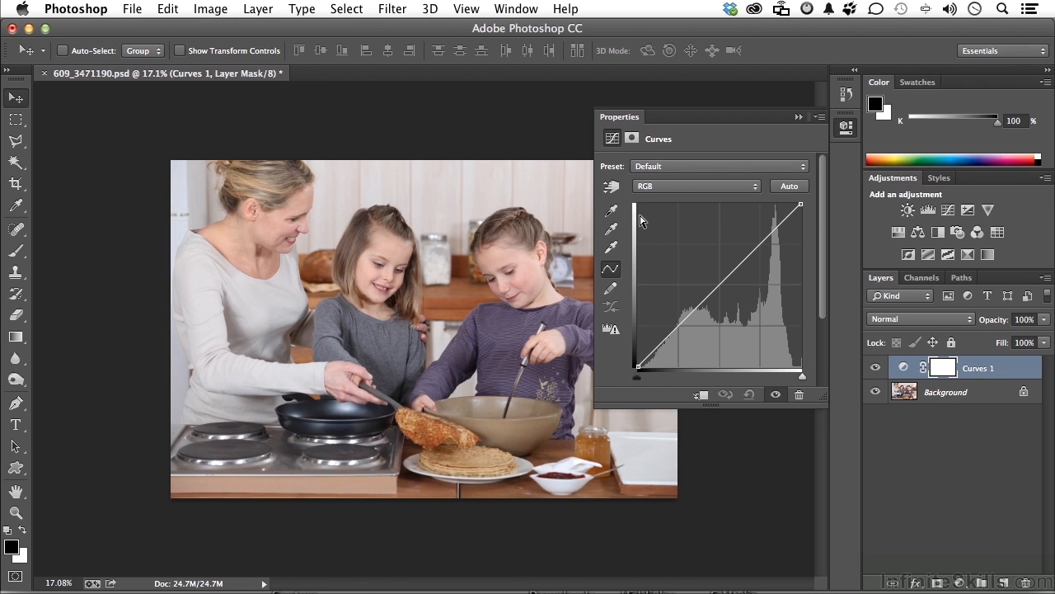
pyautogui.moveTo(640, 296)
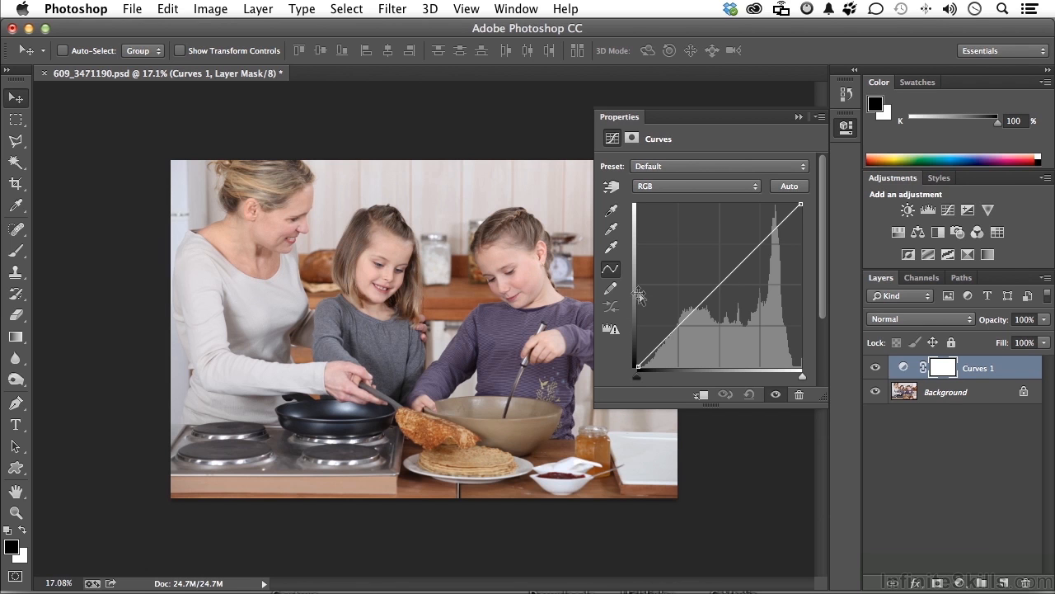
pyautogui.moveTo(717, 287)
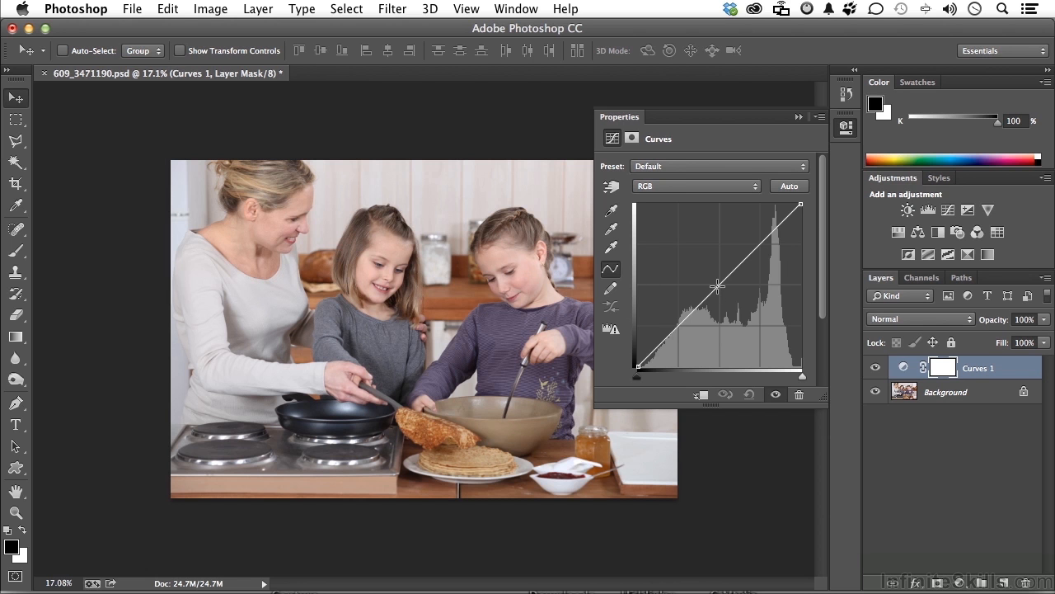
pyautogui.moveTo(718, 286); pyautogui.dragTo(717, 266)
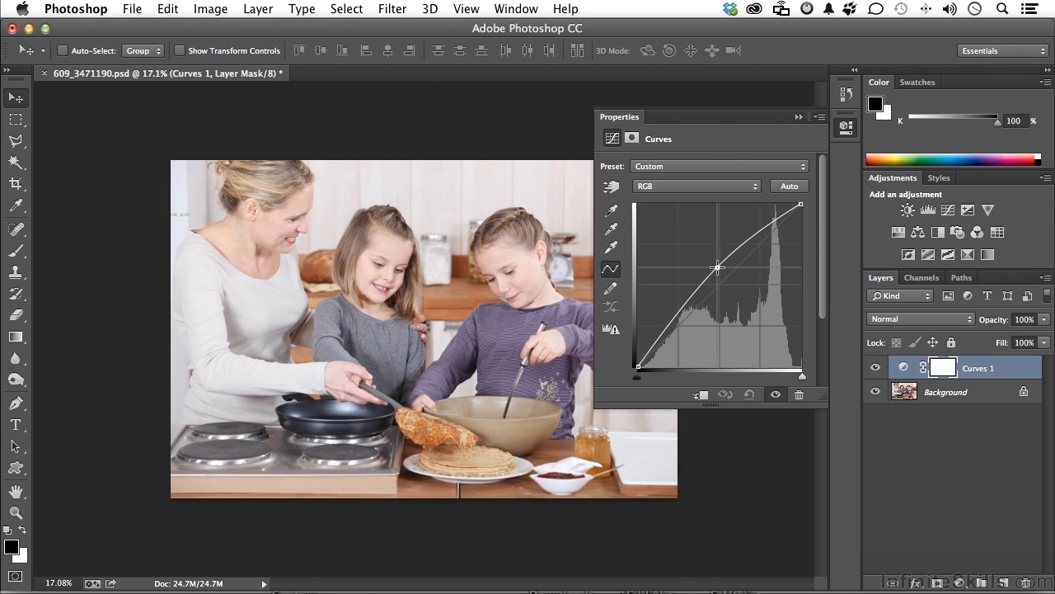
pyautogui.moveTo(716, 265); pyautogui.dragTo(716, 287)
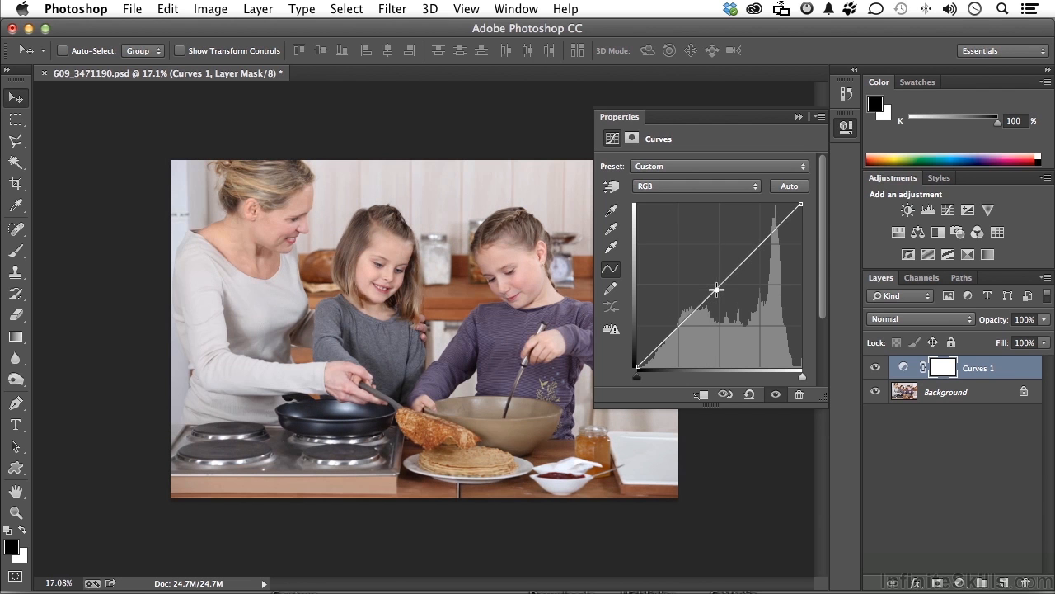
# - Invert the RGB curve end to end so the photo reads as a colour negative
pyautogui.click(749, 395)
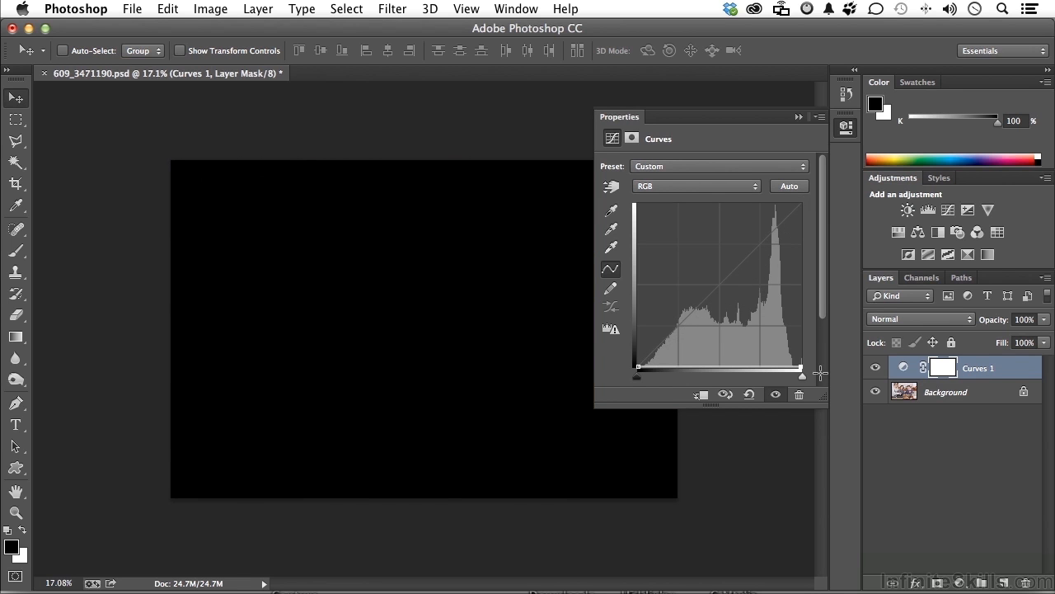
pyautogui.moveTo(689, 376)
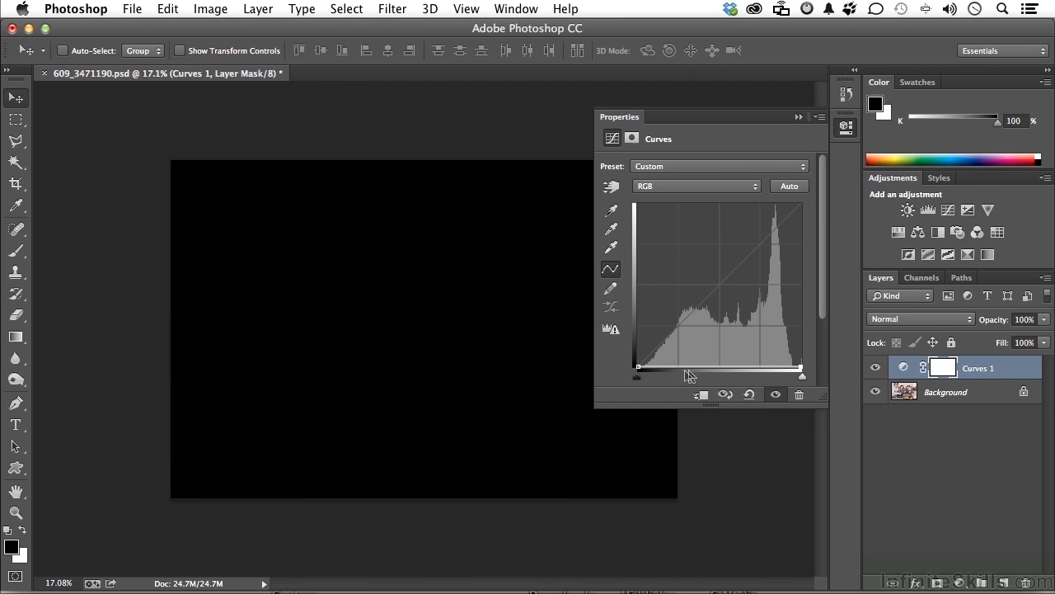
pyautogui.moveTo(643, 379)
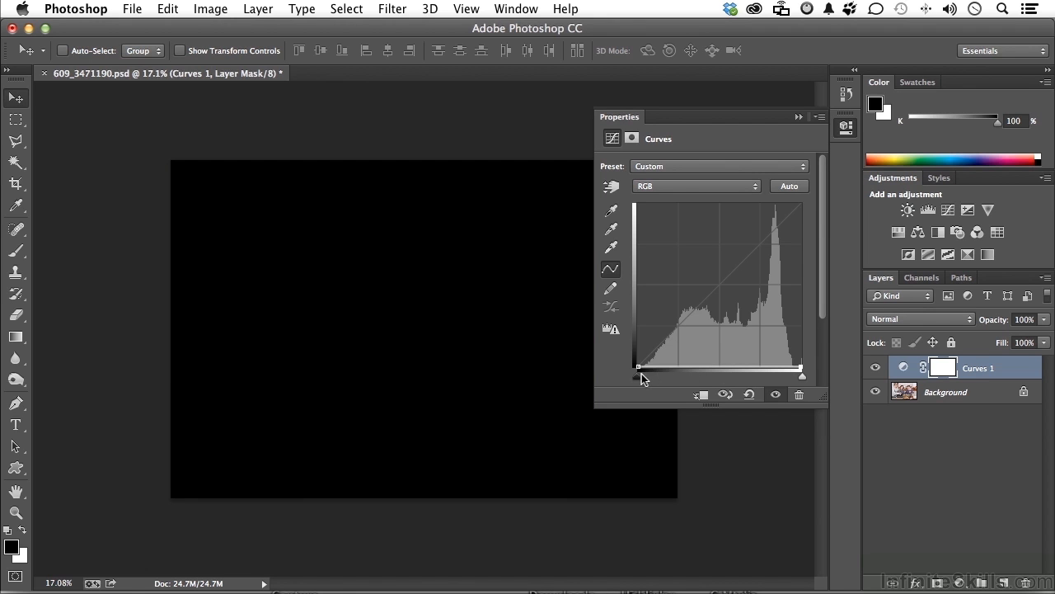
pyautogui.moveTo(630, 372)
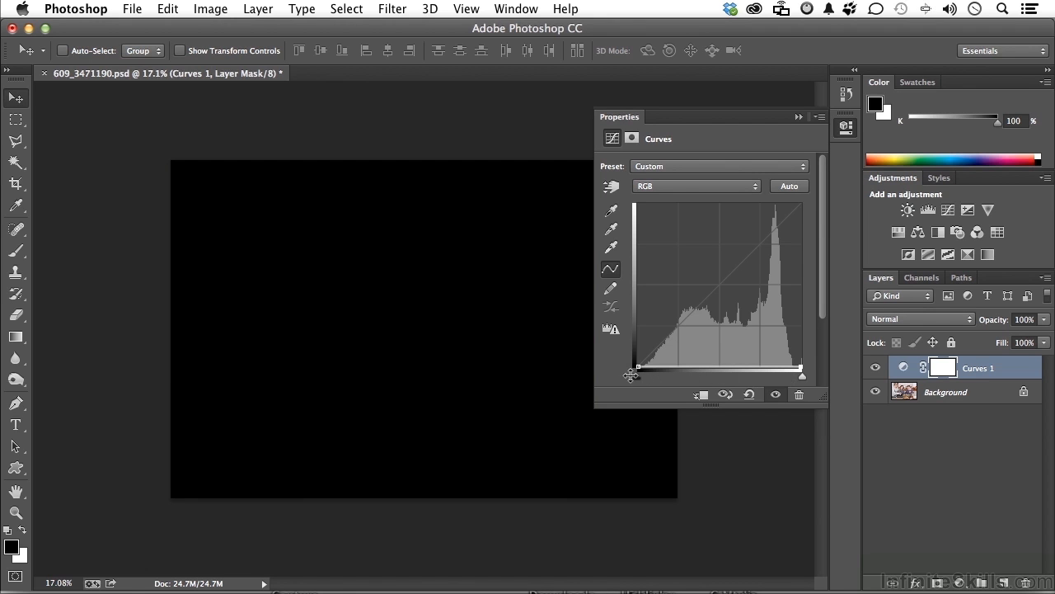
pyautogui.moveTo(637, 364)
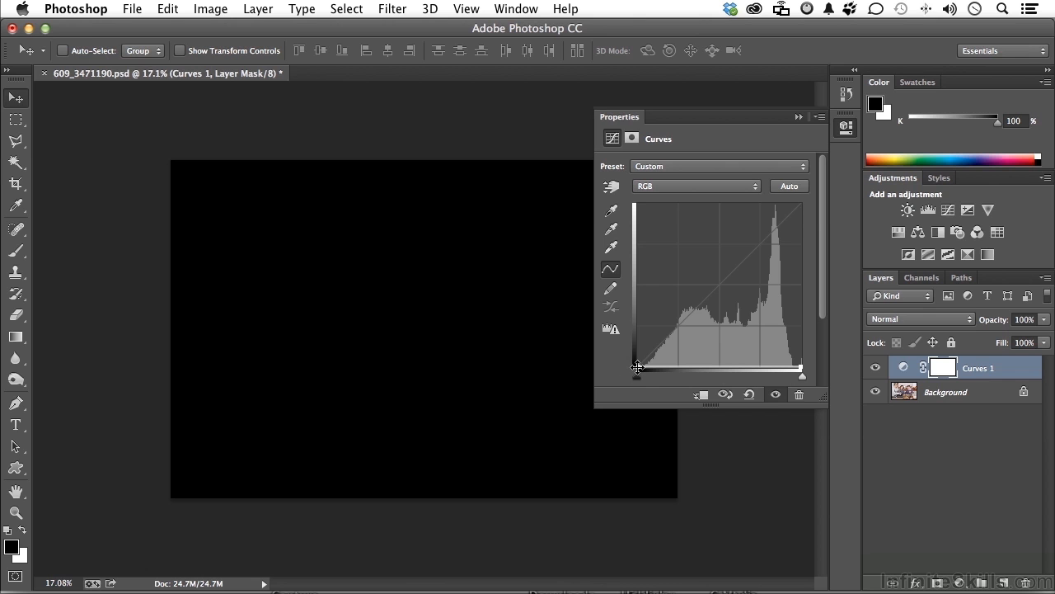
pyautogui.moveTo(636, 368); pyautogui.dragTo(635, 332)
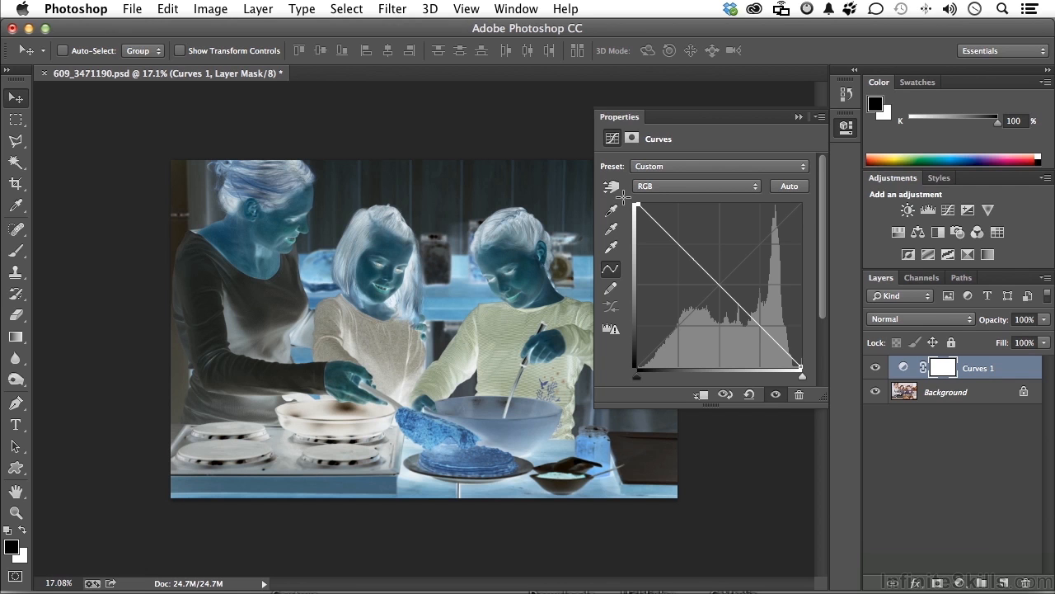
pyautogui.moveTo(793, 383)
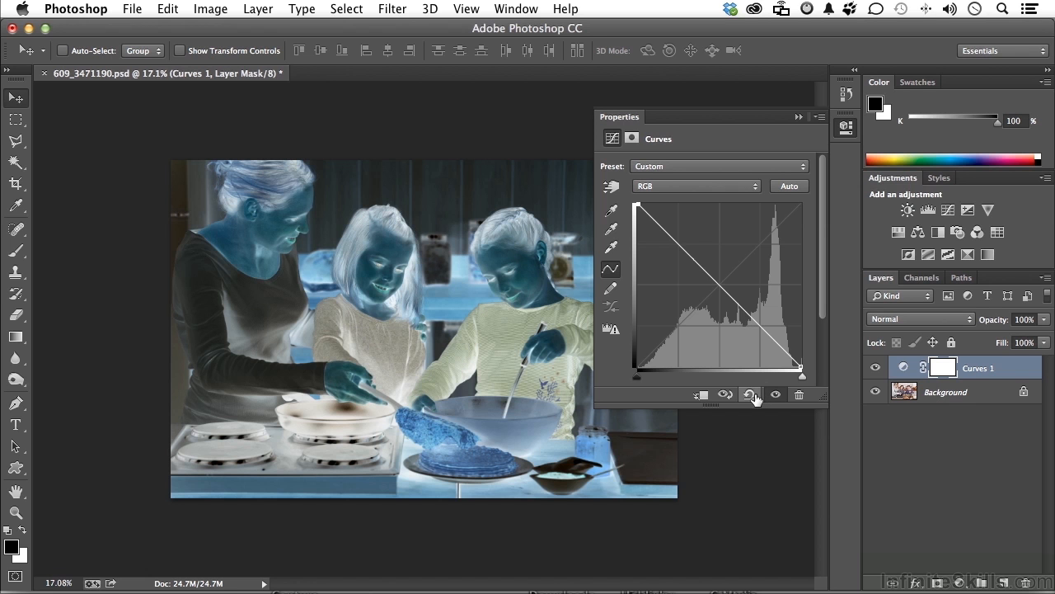
# - Reset the Curves adjustment to its default straight line
pyautogui.click(748, 396)
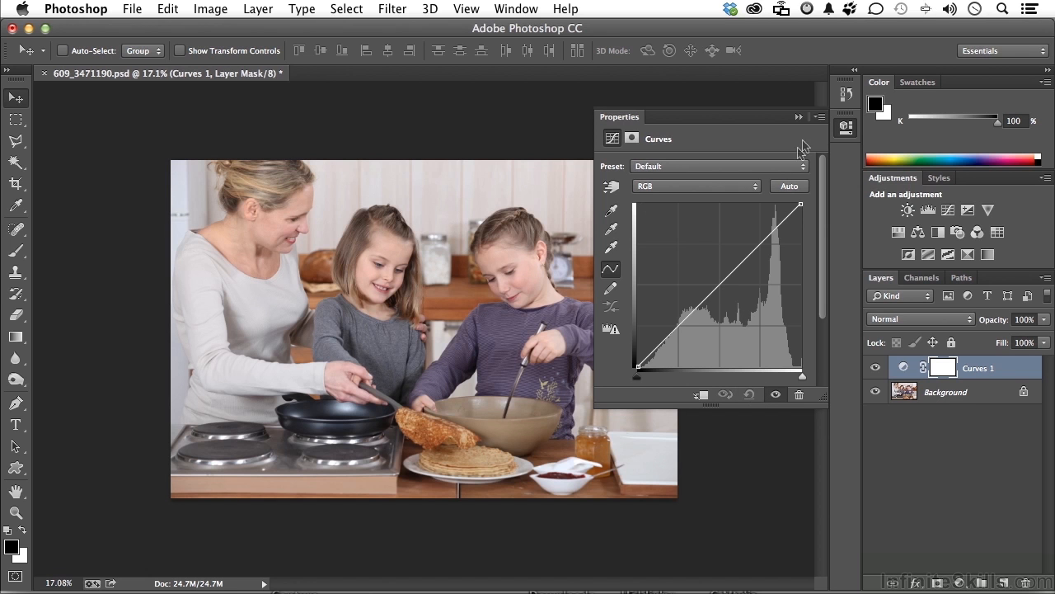
pyautogui.click(818, 117)
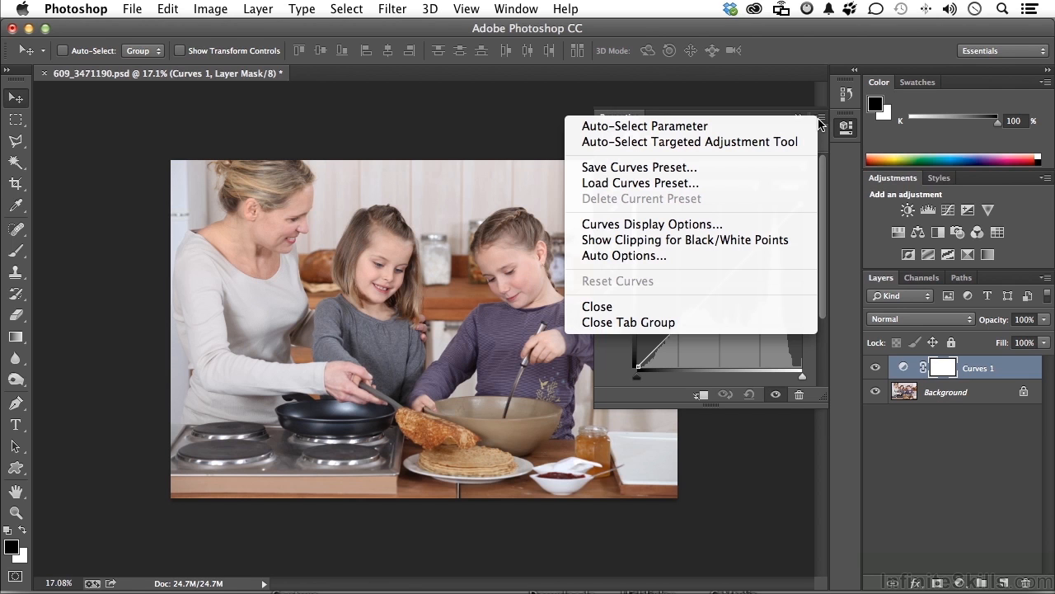
pyautogui.moveTo(528, 119)
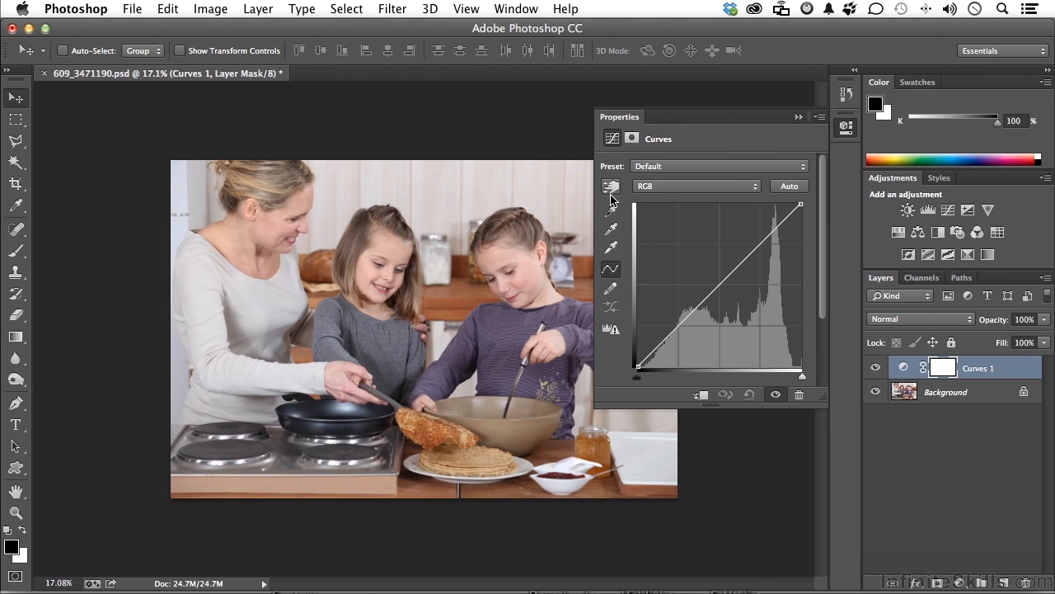
pyautogui.moveTo(722, 158)
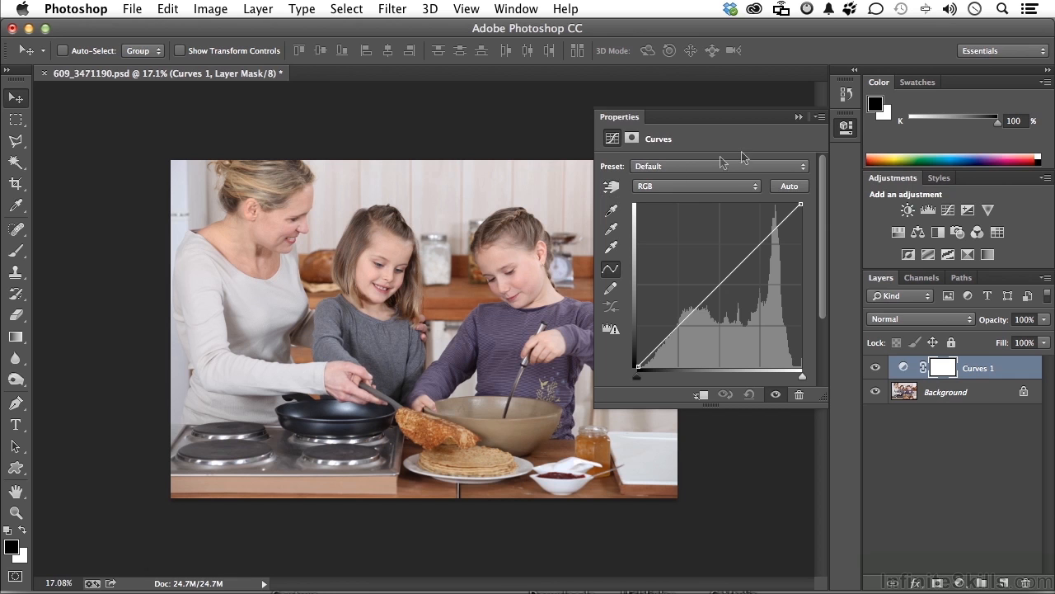
# - Reopen the Curves panel options menu to review presets and display commands
pyautogui.click(818, 116)
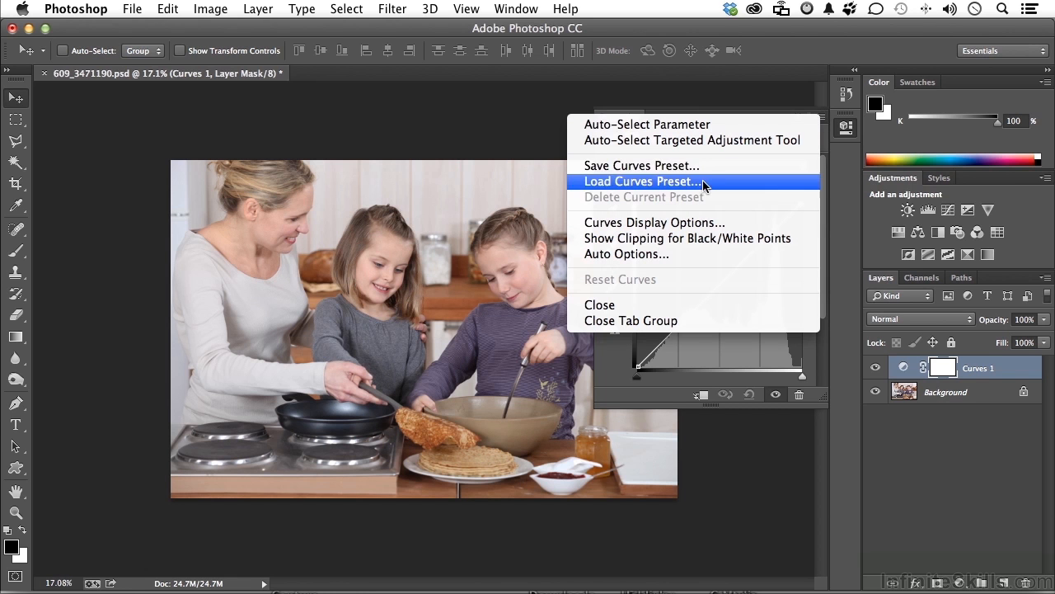
pyautogui.moveTo(702, 201)
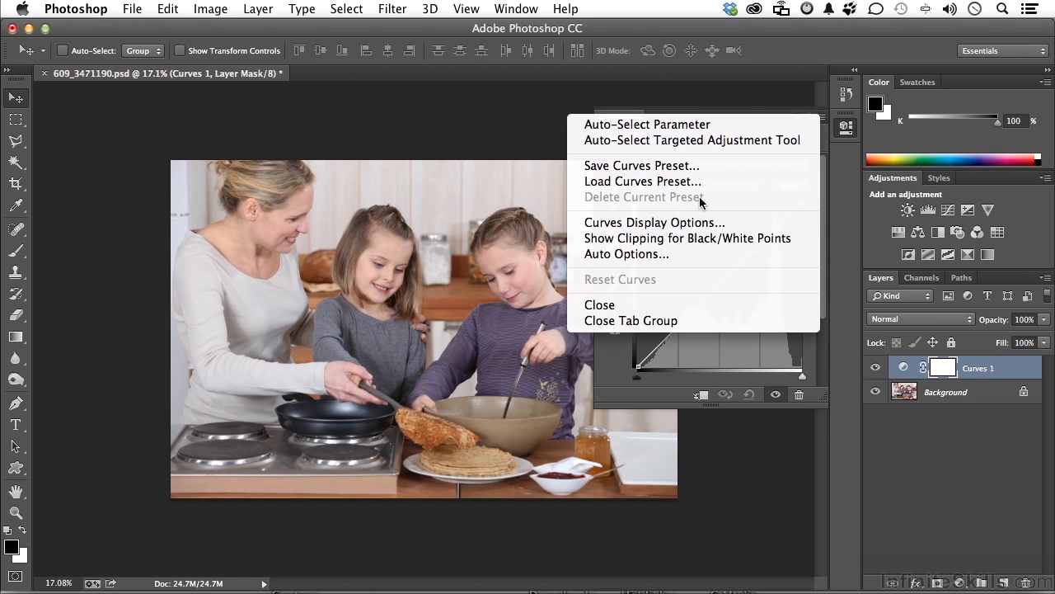
pyautogui.moveTo(676, 245)
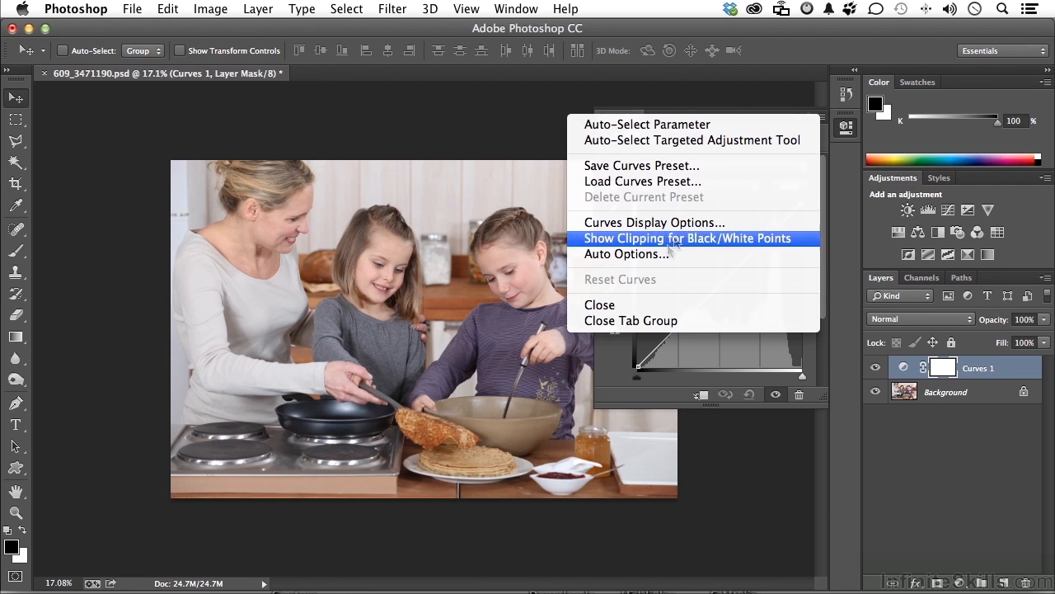
pyautogui.moveTo(663, 259)
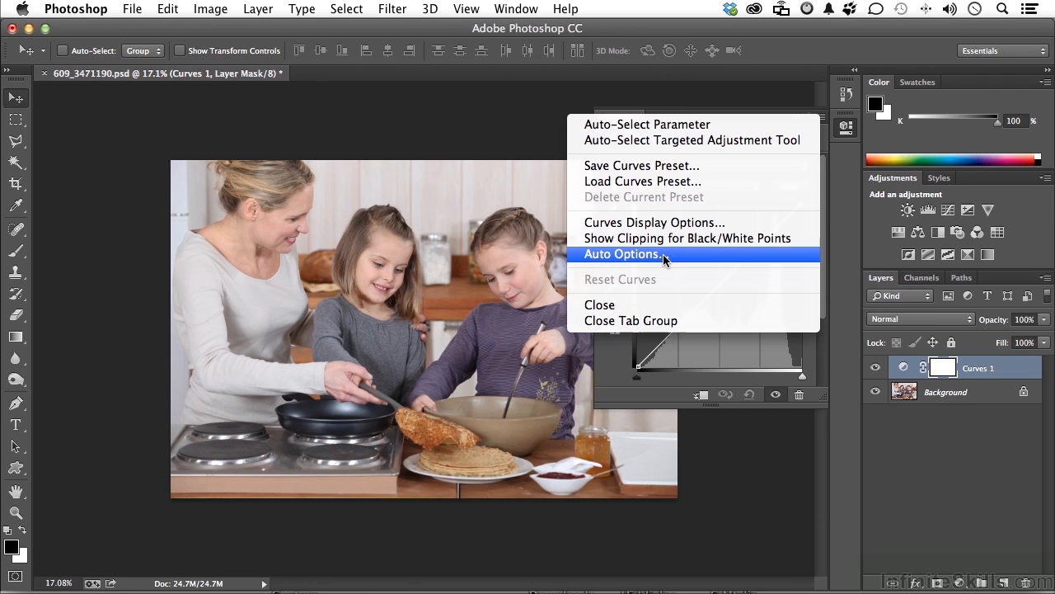
pyautogui.moveTo(633, 229)
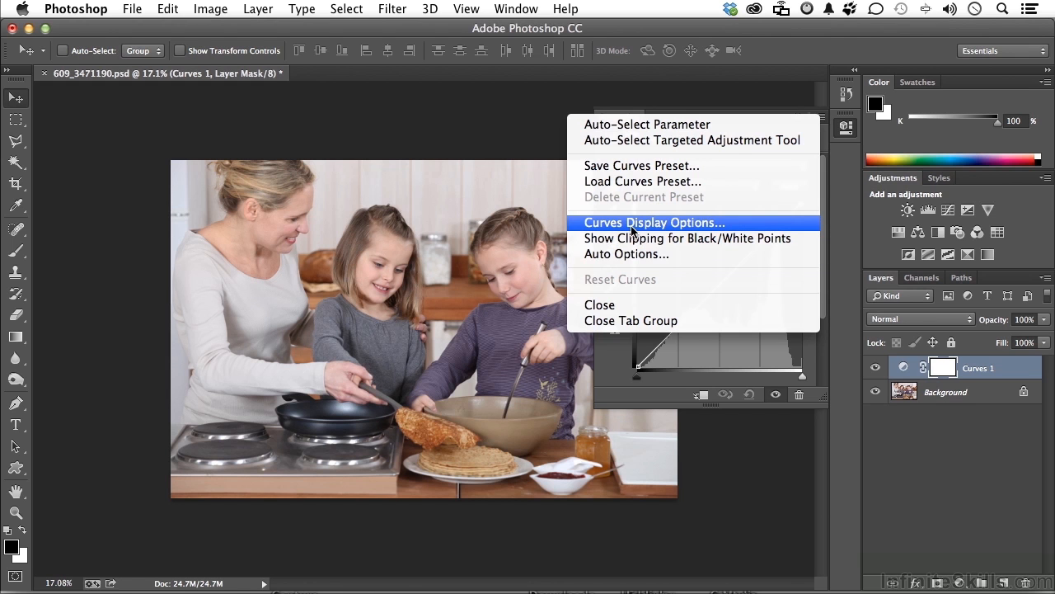
# - In Curves Display Options, compare pigment percentages and settle on Light (0–255)
pyautogui.click(653, 221)
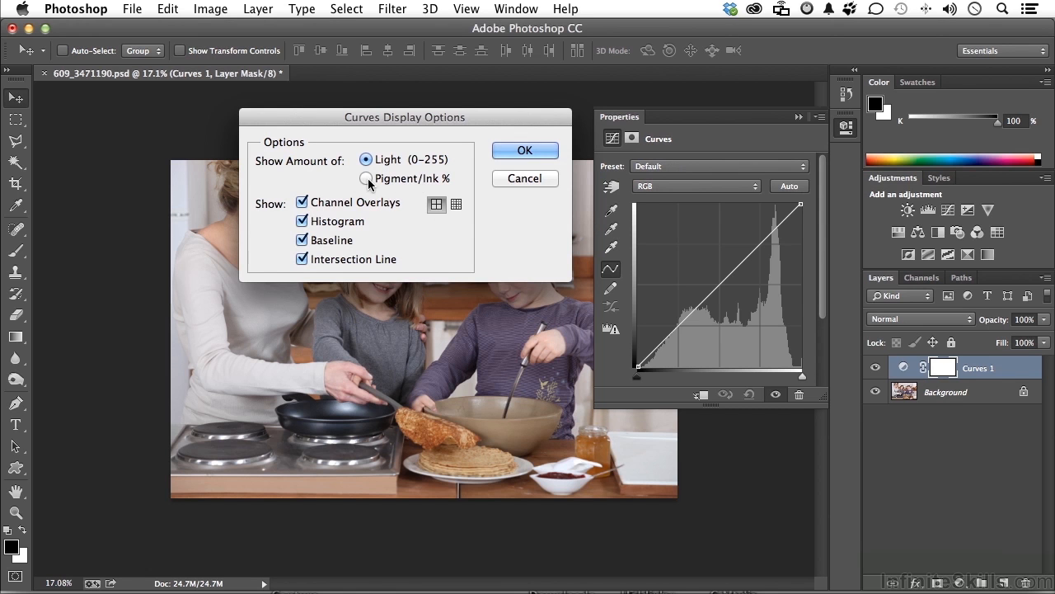
pyautogui.click(364, 178)
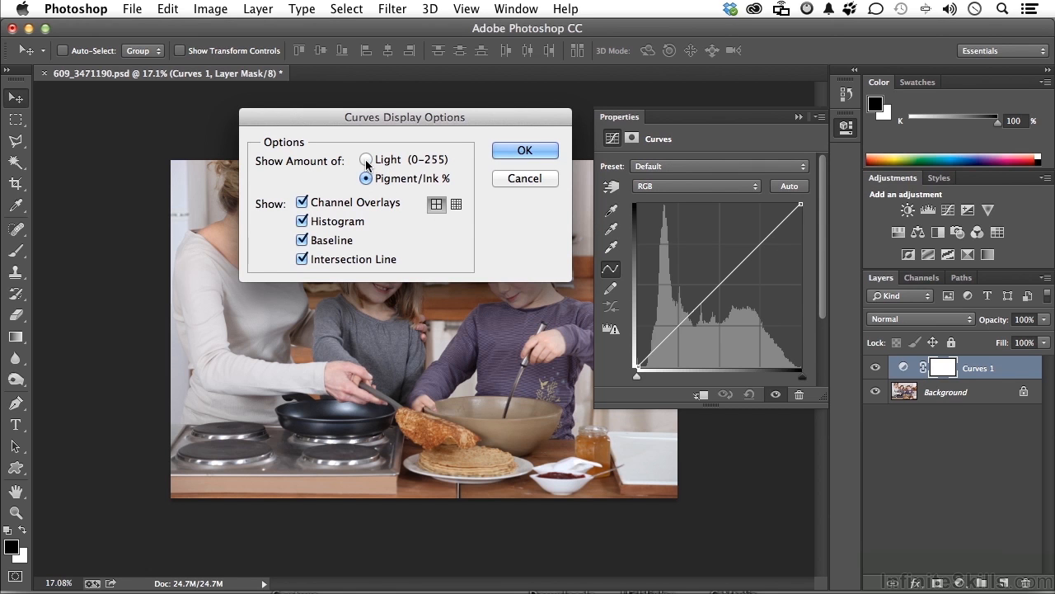
pyautogui.click(366, 158)
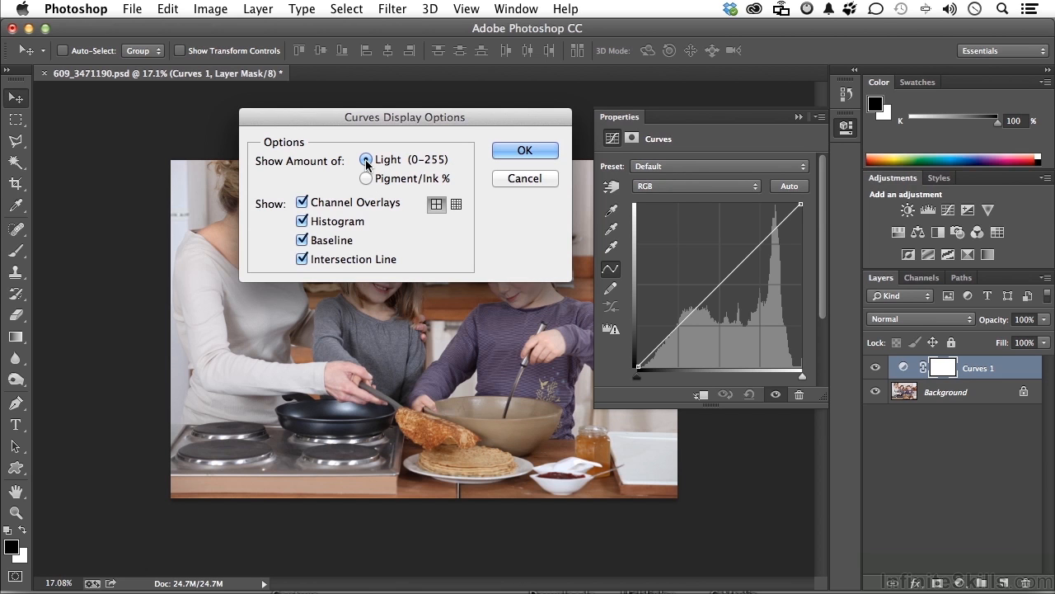
pyautogui.click(366, 178)
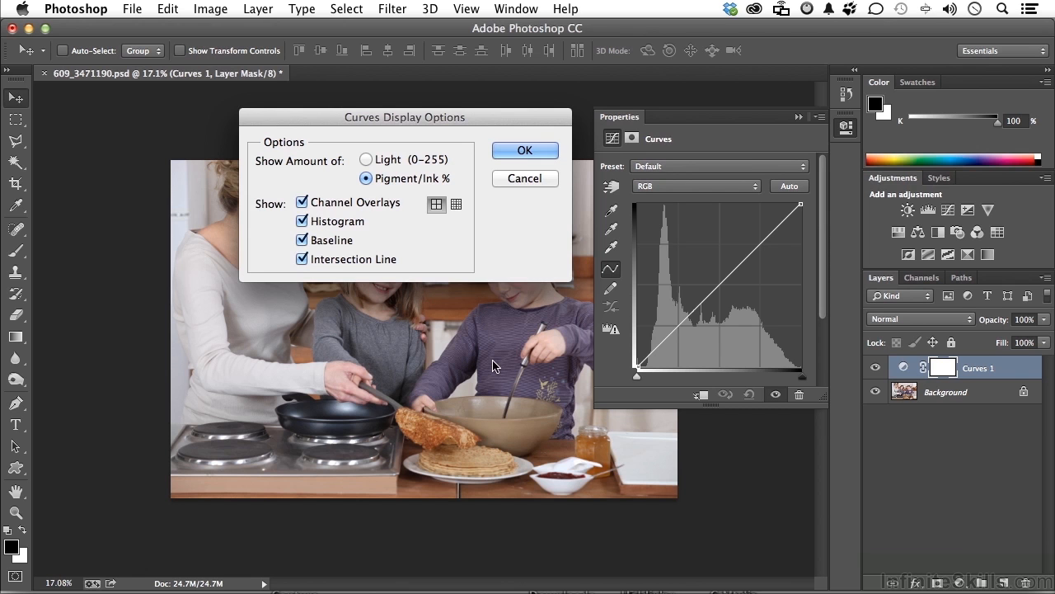
pyautogui.moveTo(703, 391)
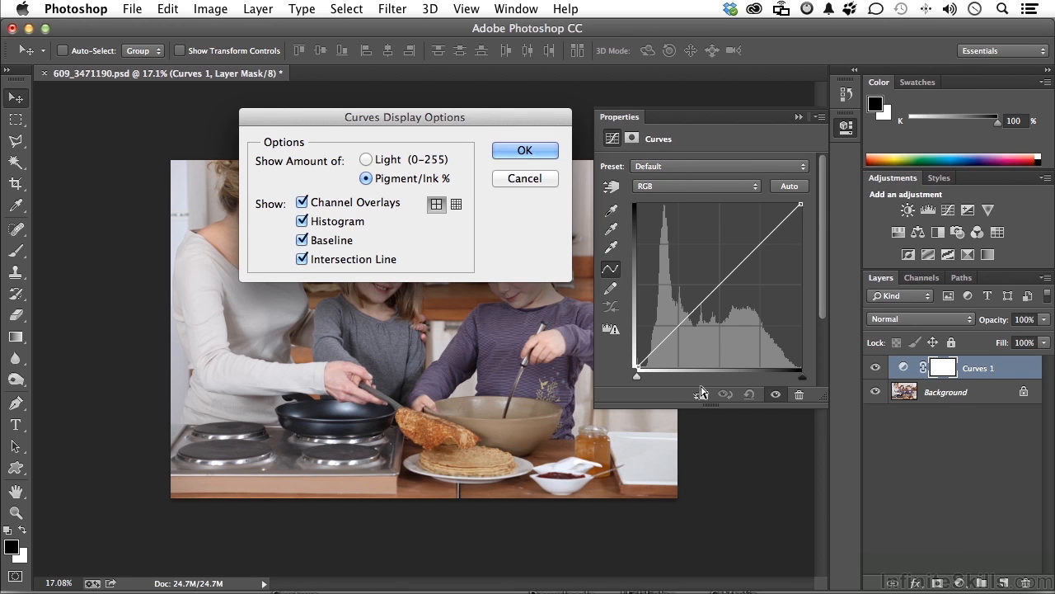
pyautogui.click(366, 158)
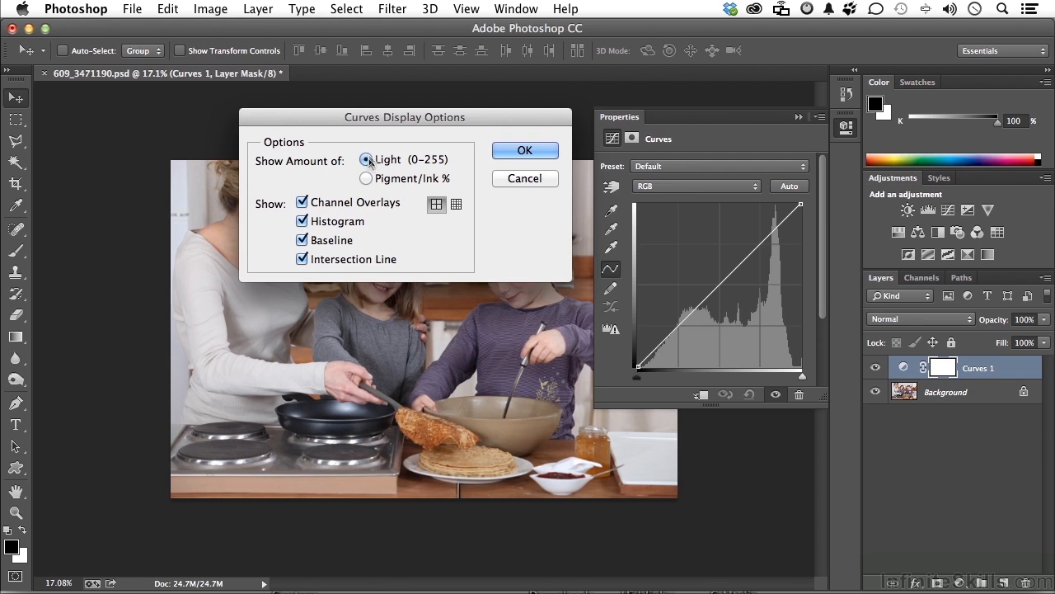
# - Keep the histogram shown, choose the finer 10×10 grid, and confirm the display options
pyautogui.click(302, 221)
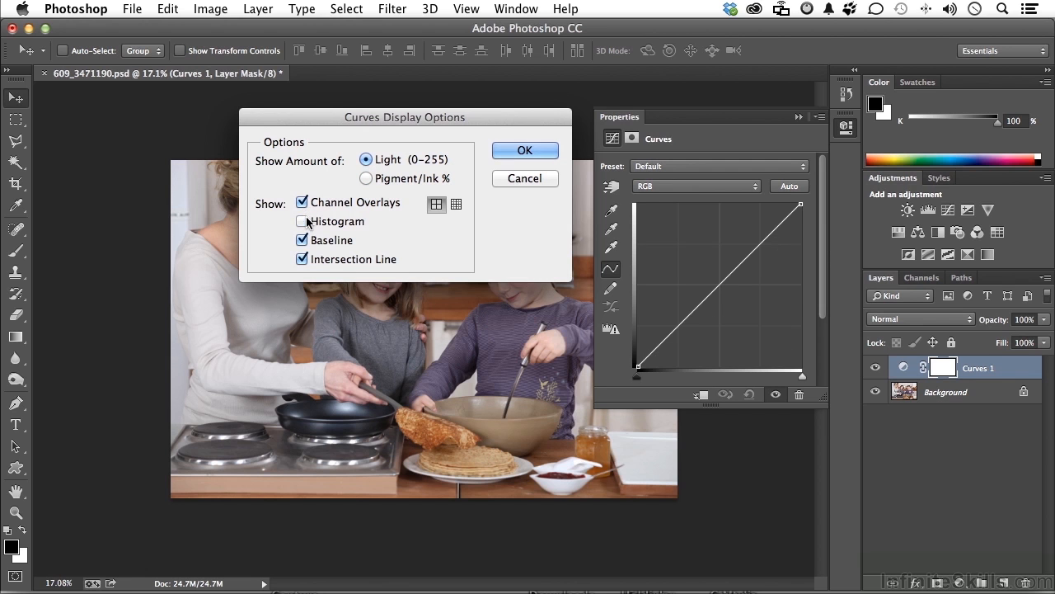
pyautogui.click(302, 221)
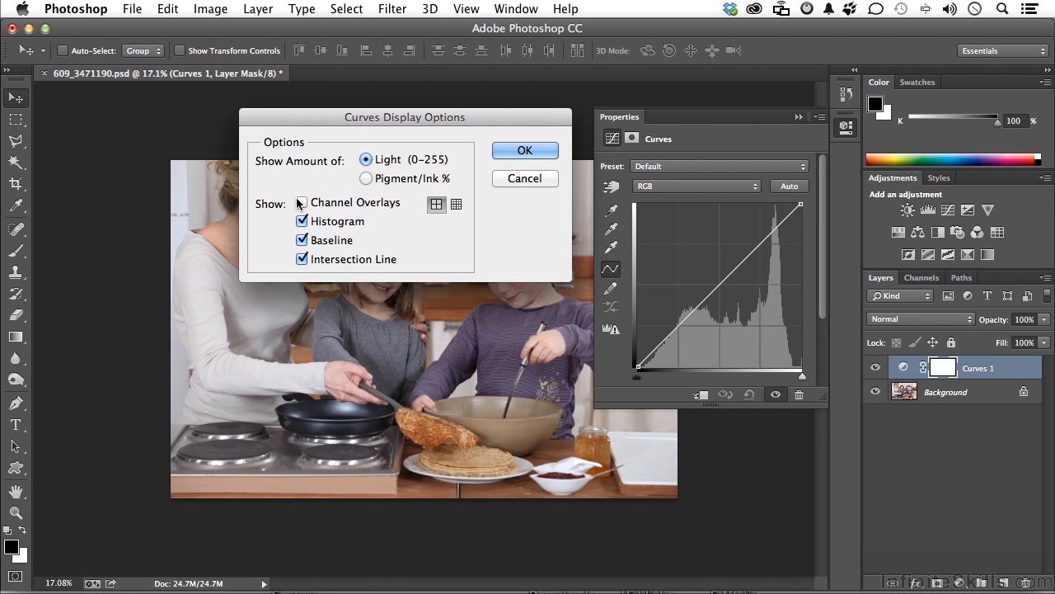
pyautogui.click(302, 201)
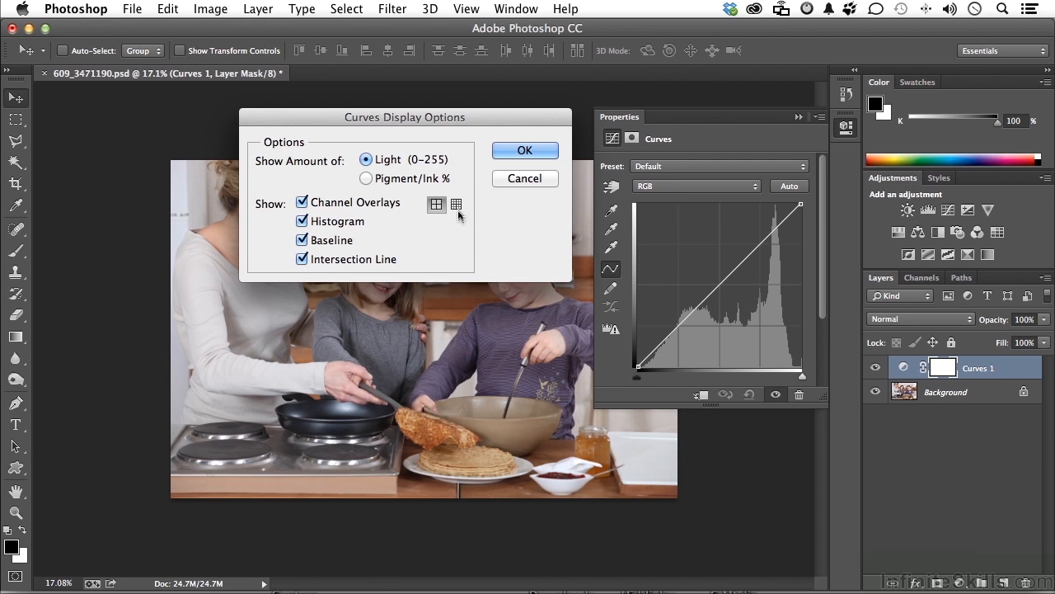
pyautogui.click(457, 204)
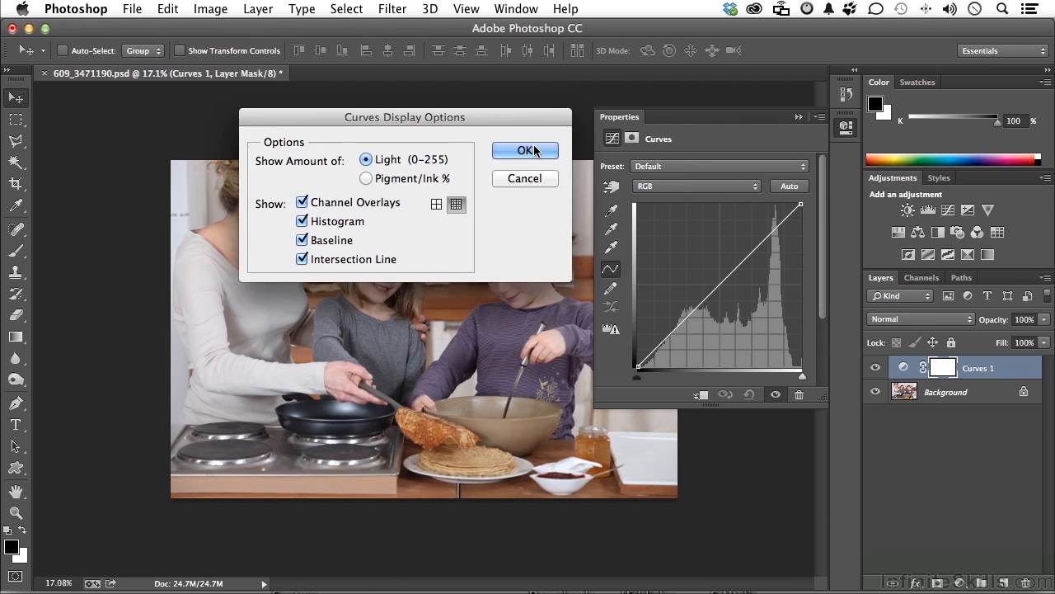
pyautogui.click(525, 150)
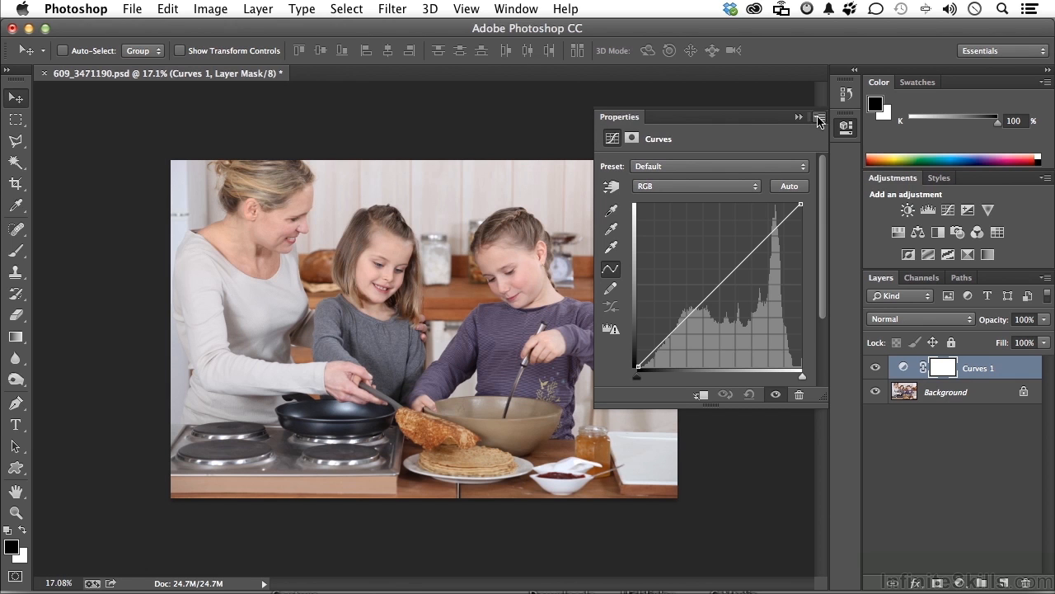
pyautogui.click(820, 117)
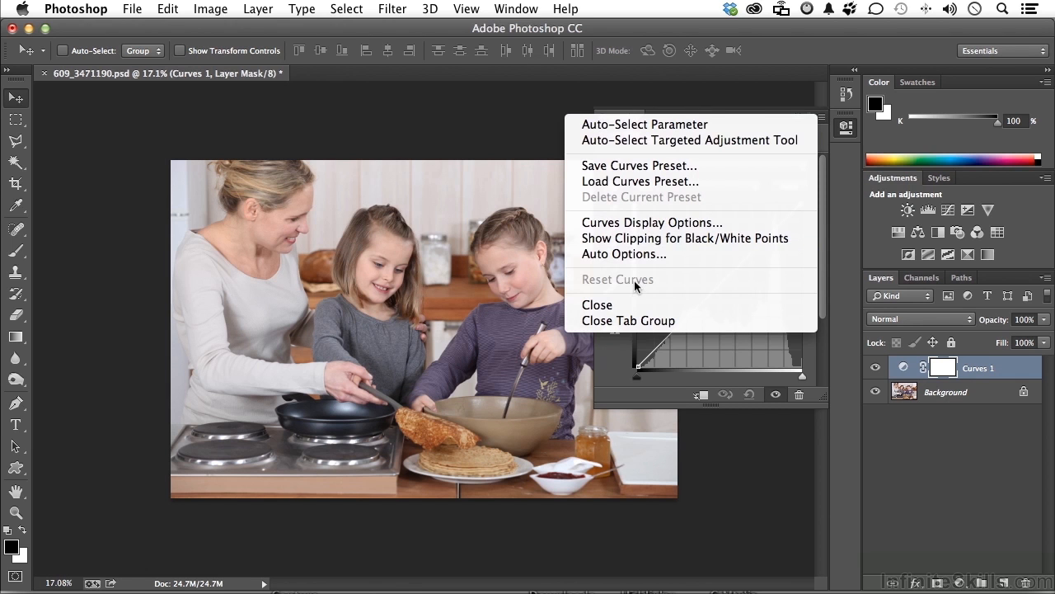
pyautogui.moveTo(748, 396)
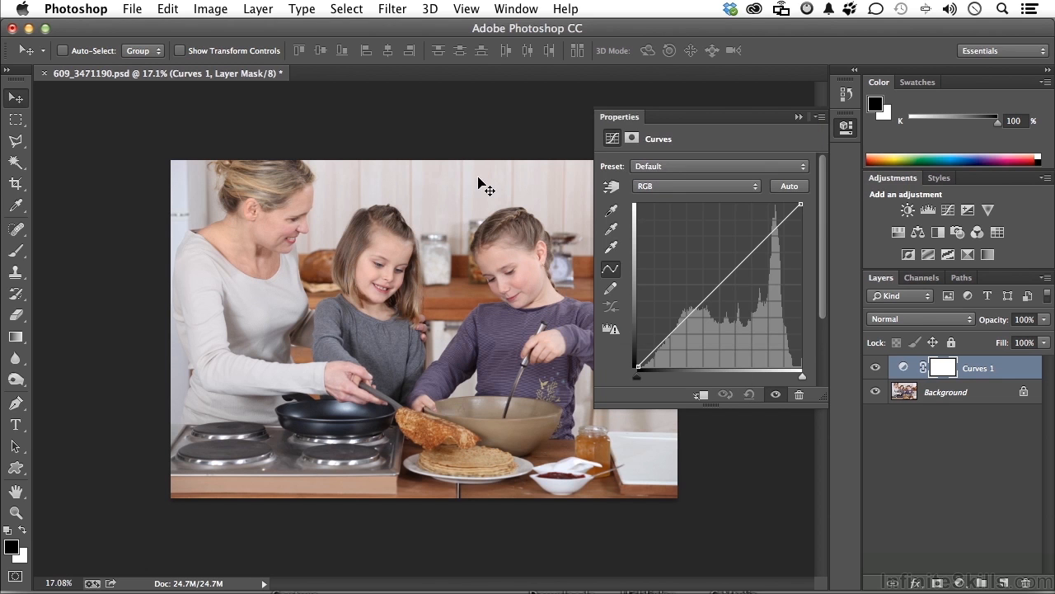
pyautogui.click(718, 165)
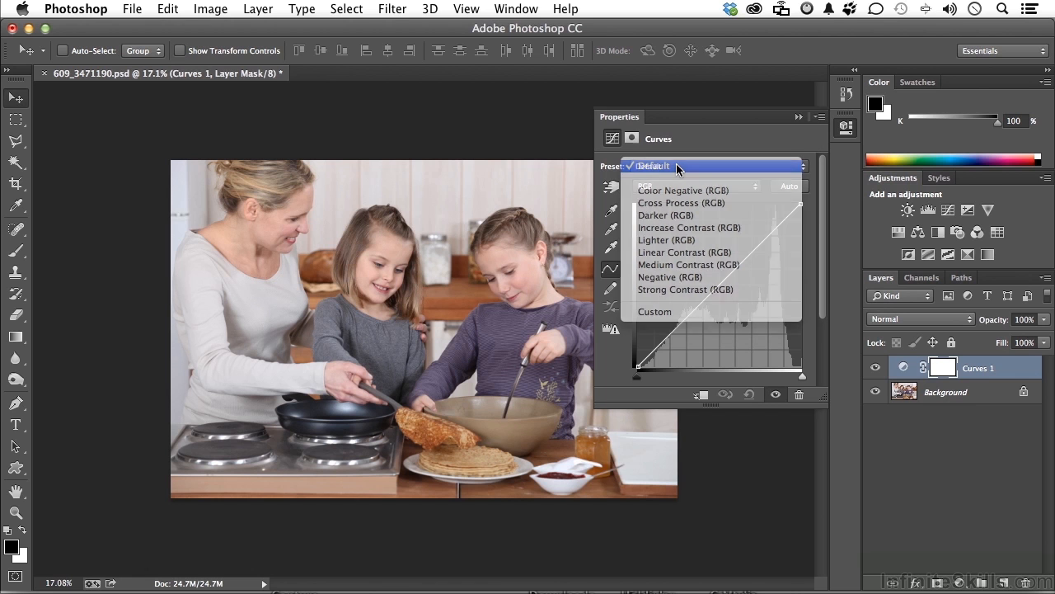
pyautogui.click(653, 164)
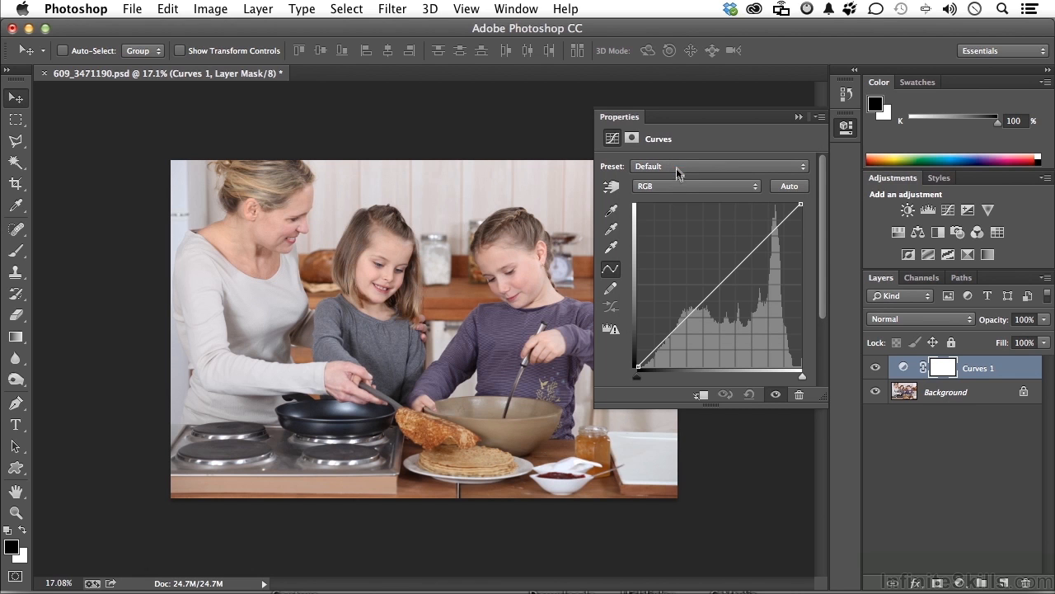
pyautogui.click(696, 185)
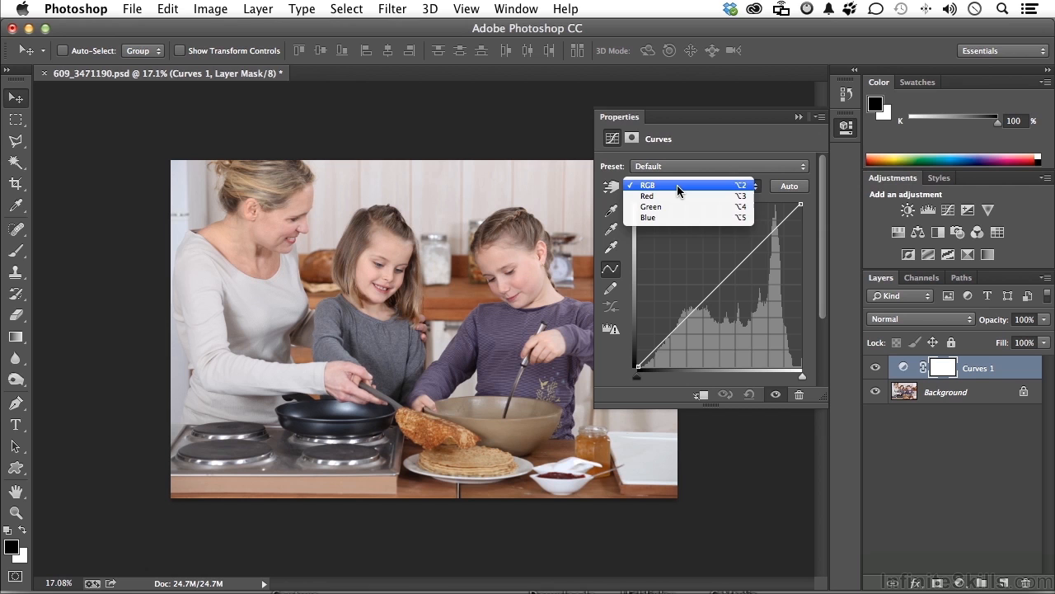
# - Keep the RGB channel, nudge a curve point so the preset reads Custom, then reset
pyautogui.click(648, 185)
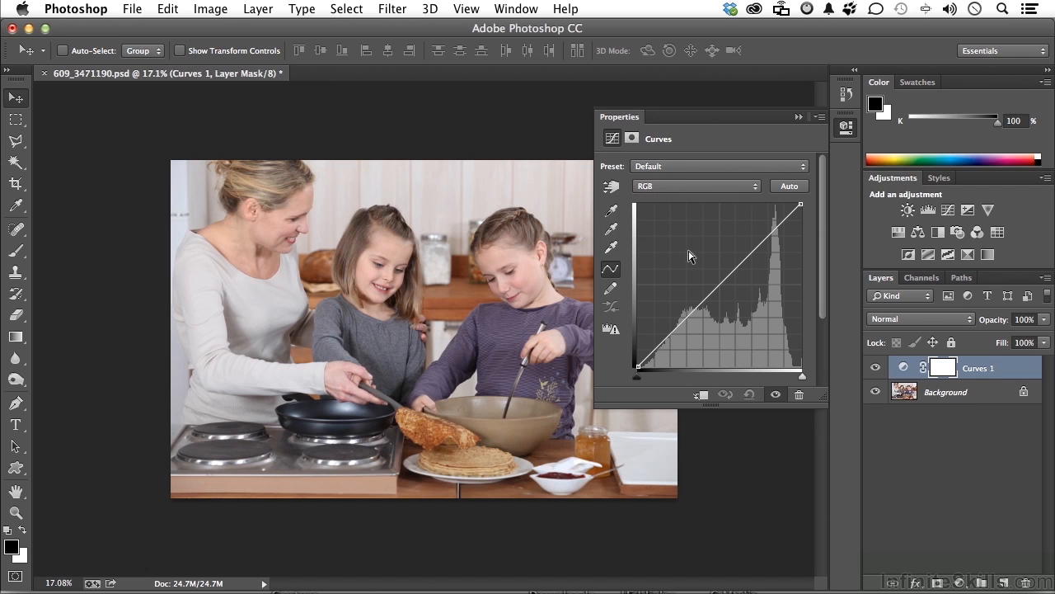
pyautogui.moveTo(773, 198)
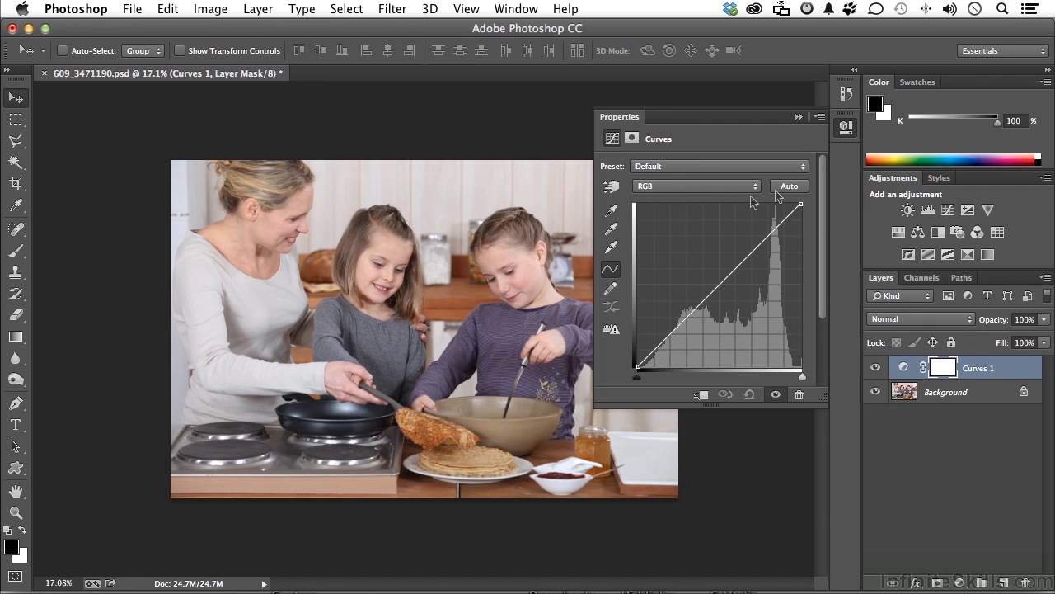
pyautogui.moveTo(612, 289)
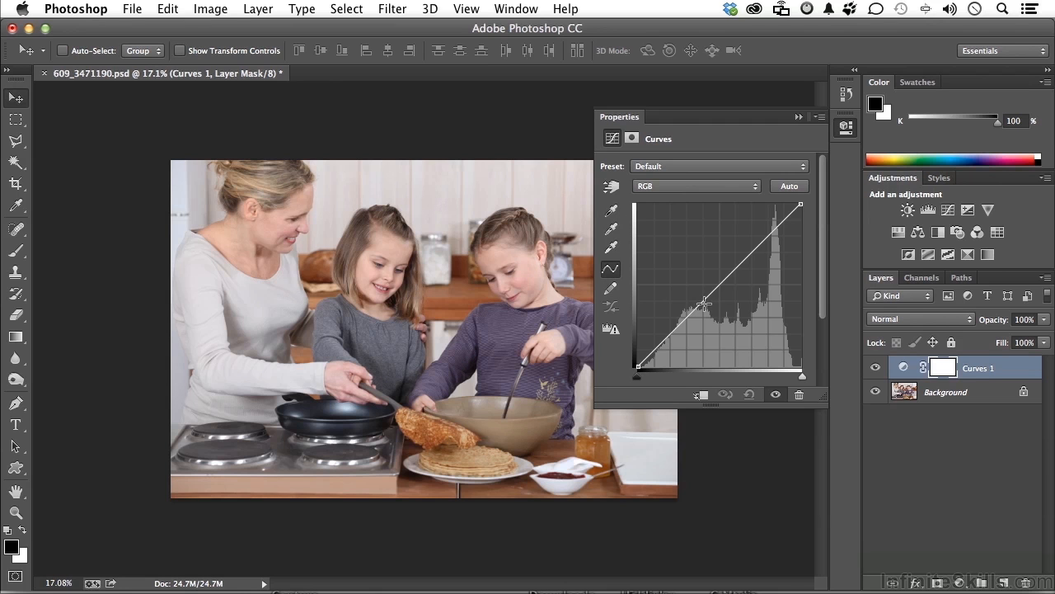
pyautogui.moveTo(706, 303); pyautogui.dragTo(748, 259)
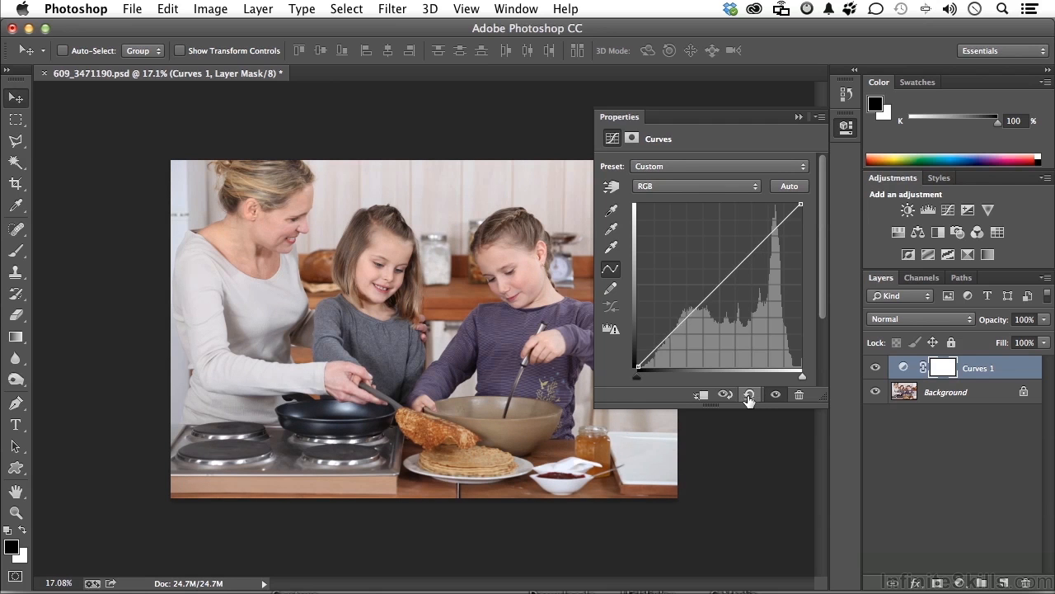
pyautogui.click(748, 396)
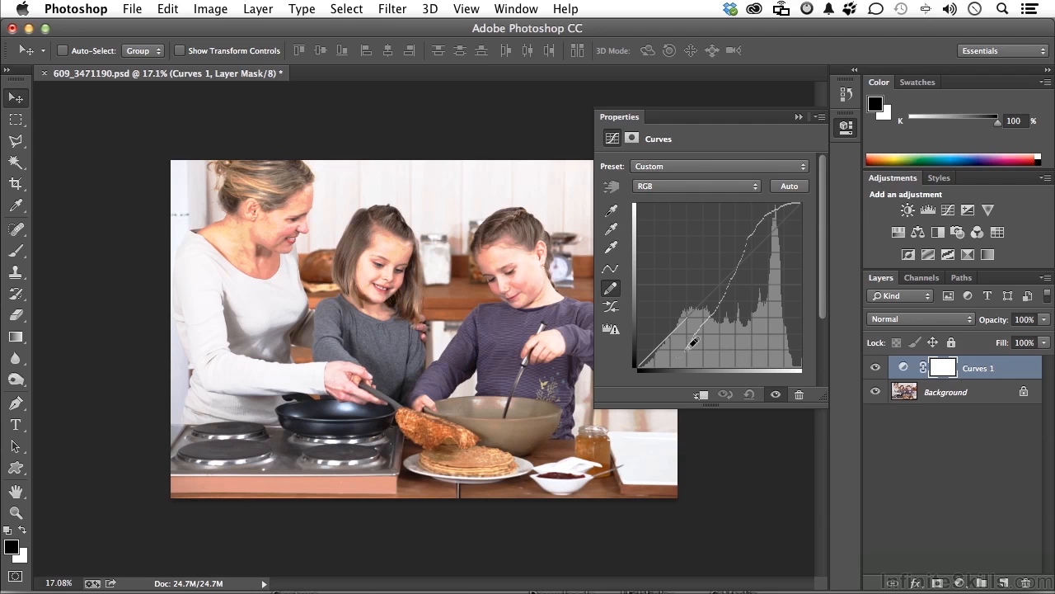
# - Sketch an upward-bowing brightening curve freehand with the pencil on the graph
pyautogui.moveTo(691, 344); pyautogui.dragTo(643, 366)
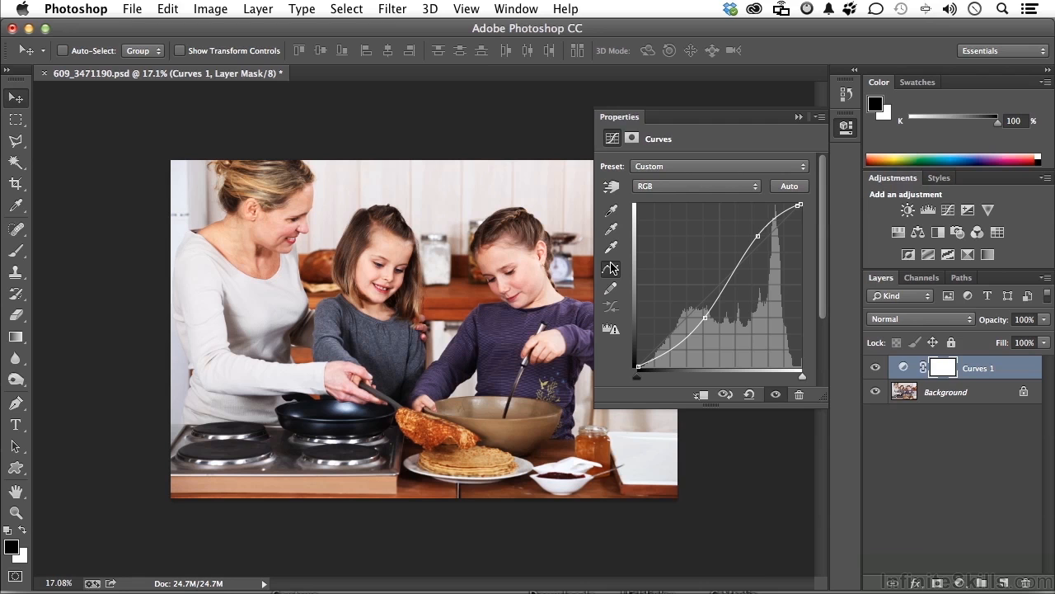
pyautogui.moveTo(617, 346)
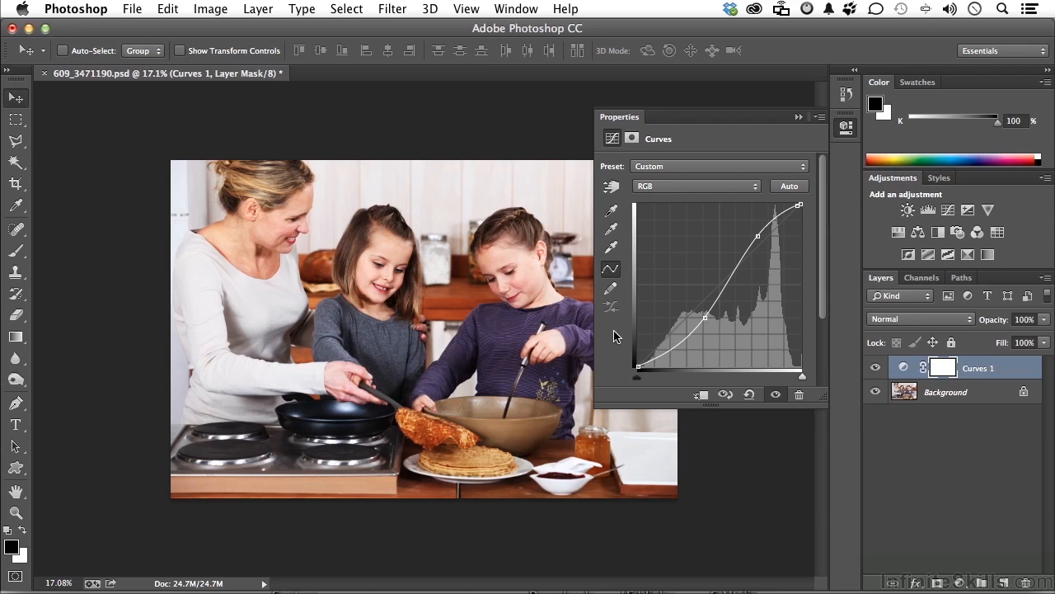
pyautogui.moveTo(623, 334)
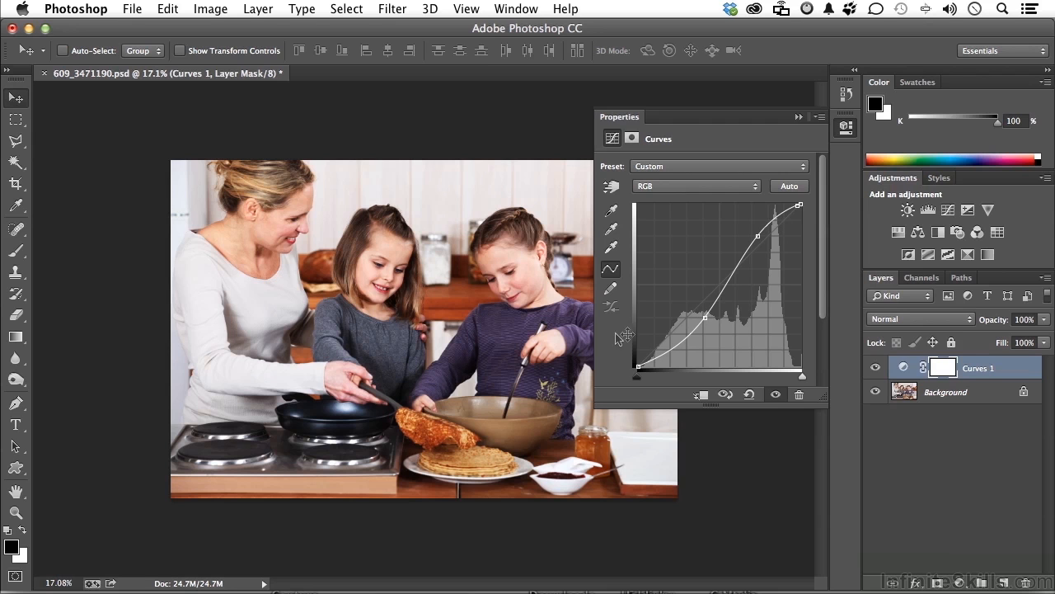
pyautogui.moveTo(491, 370)
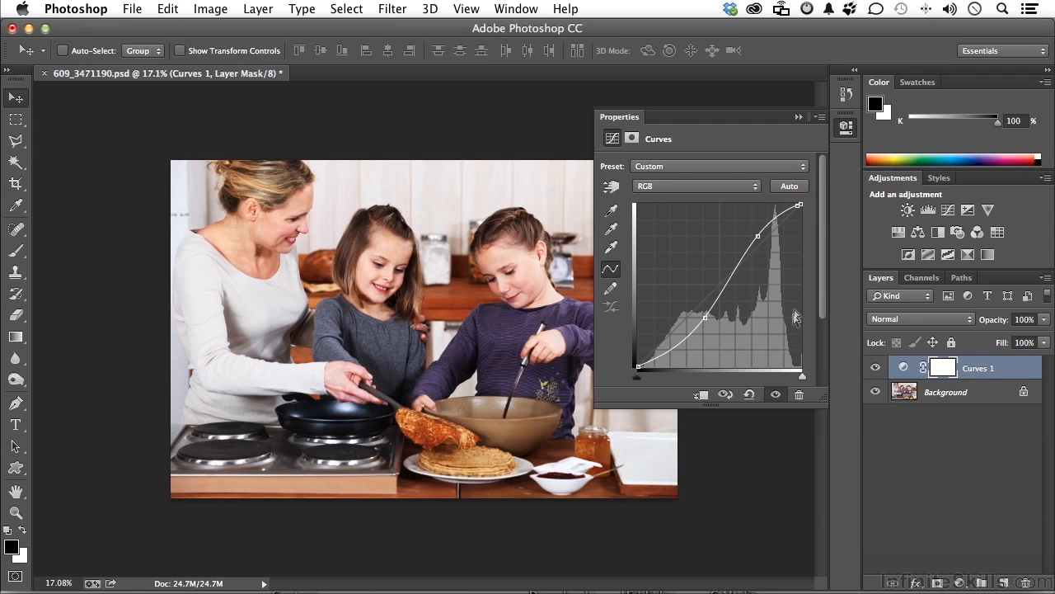
pyautogui.moveTo(792, 340)
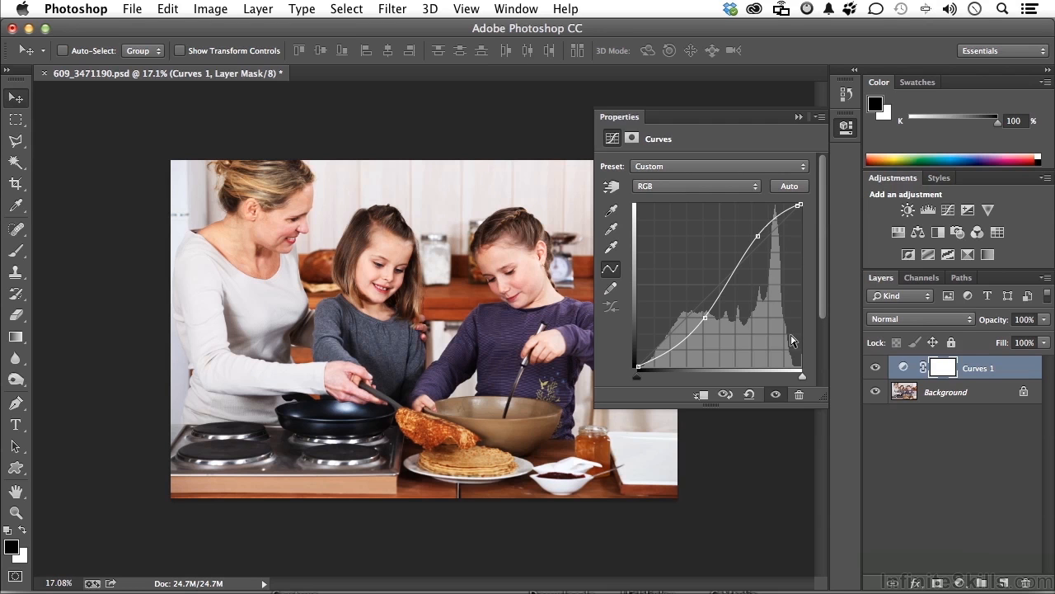